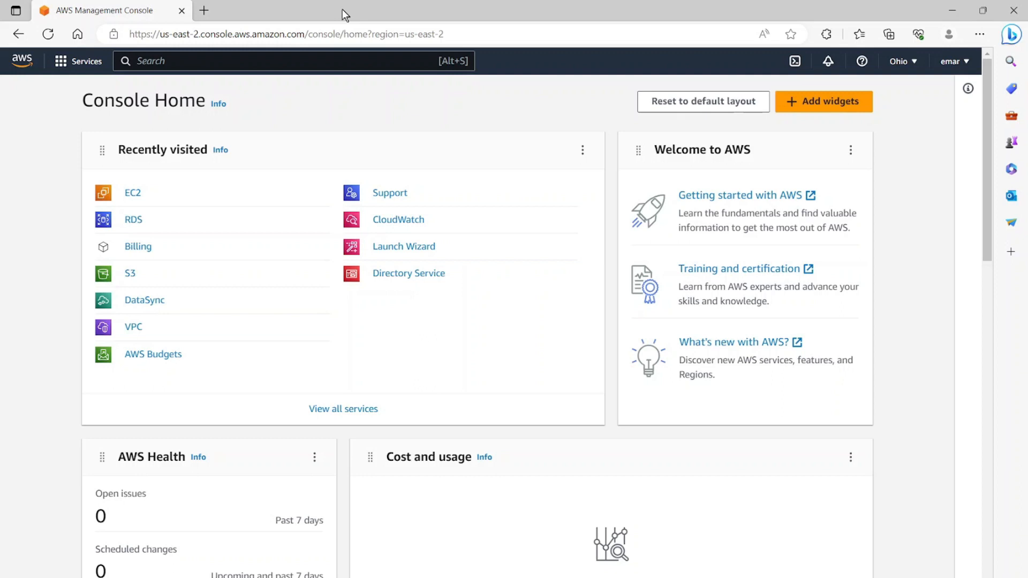
# Step: Search the console for 'ec2' and open the EC2 service dashboard
pyautogui.click(291, 60)
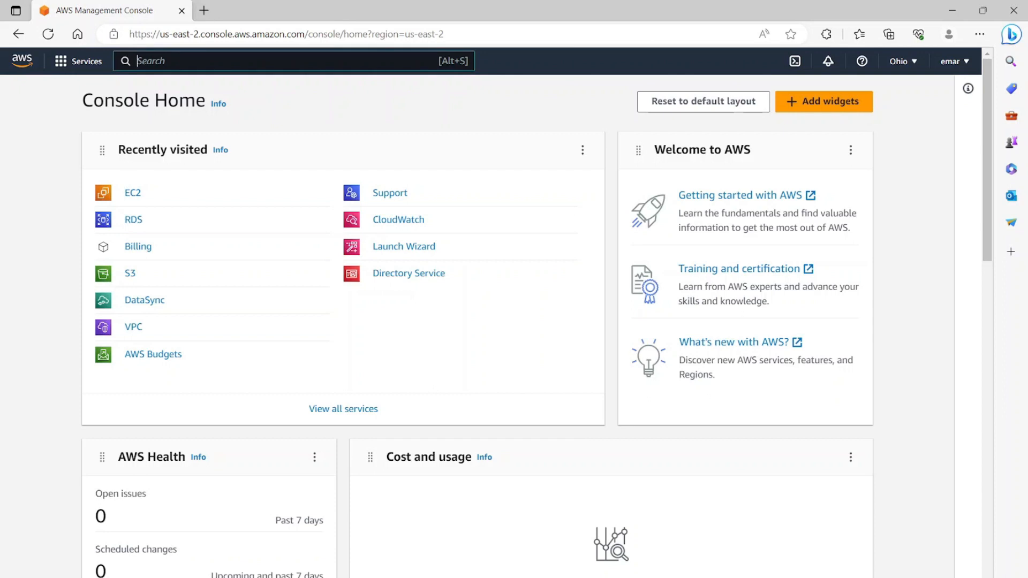
pyautogui.write('ec2')
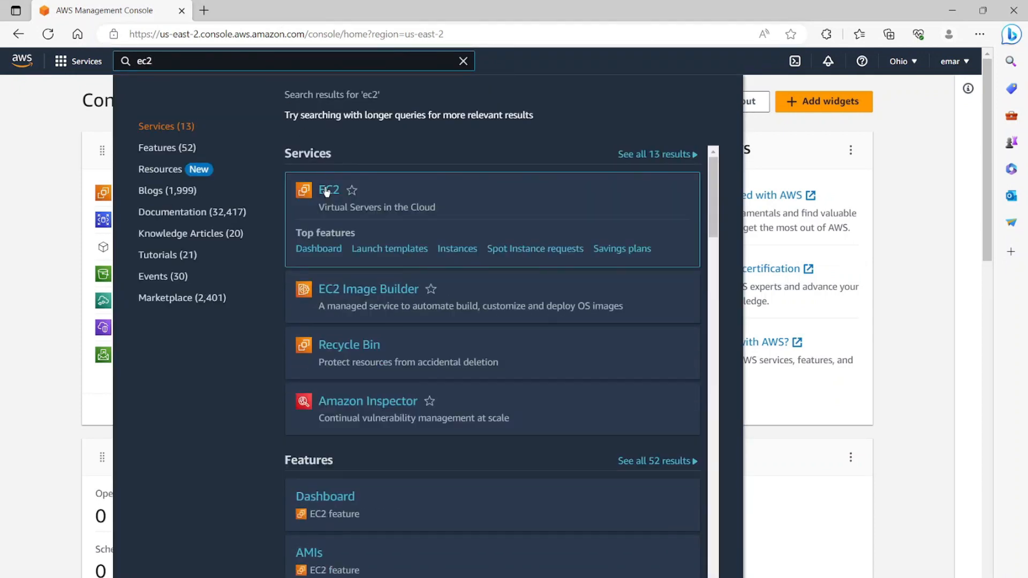
pyautogui.click(329, 190)
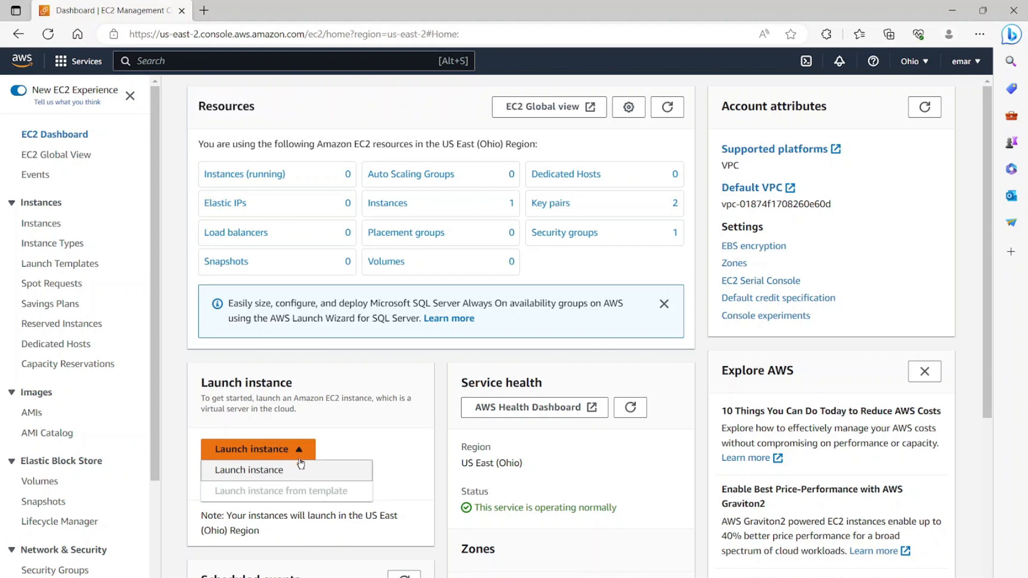
# Step: Start launching a new instance and name it 'posgres-db'
pyautogui.click(249, 470)
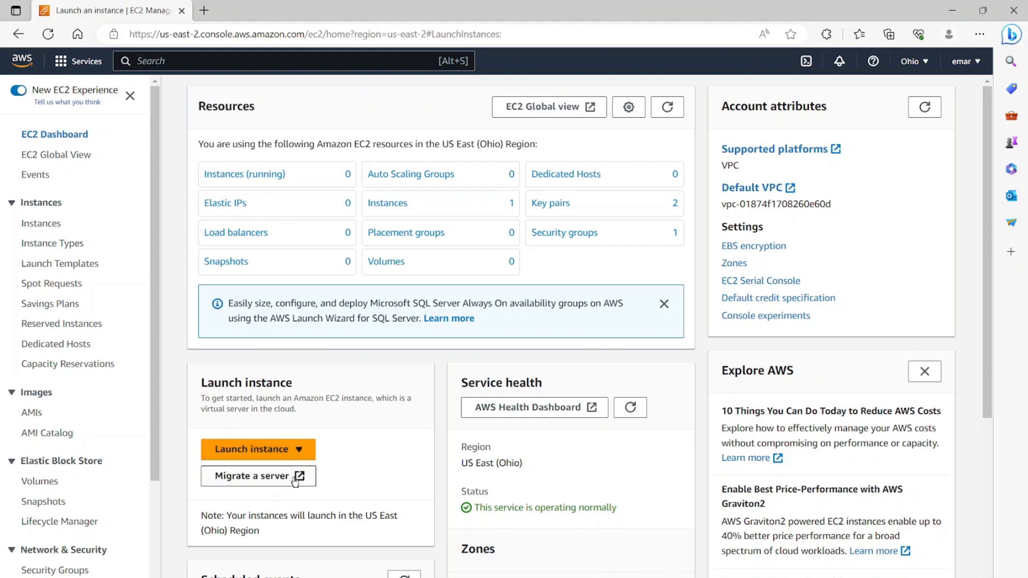
pyautogui.click(251, 448)
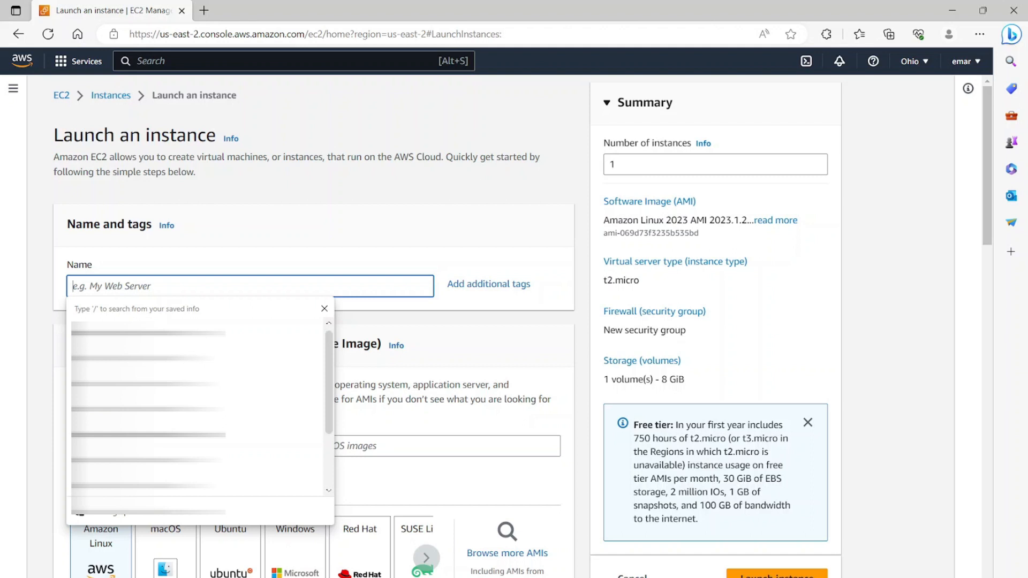
pyautogui.write('p')
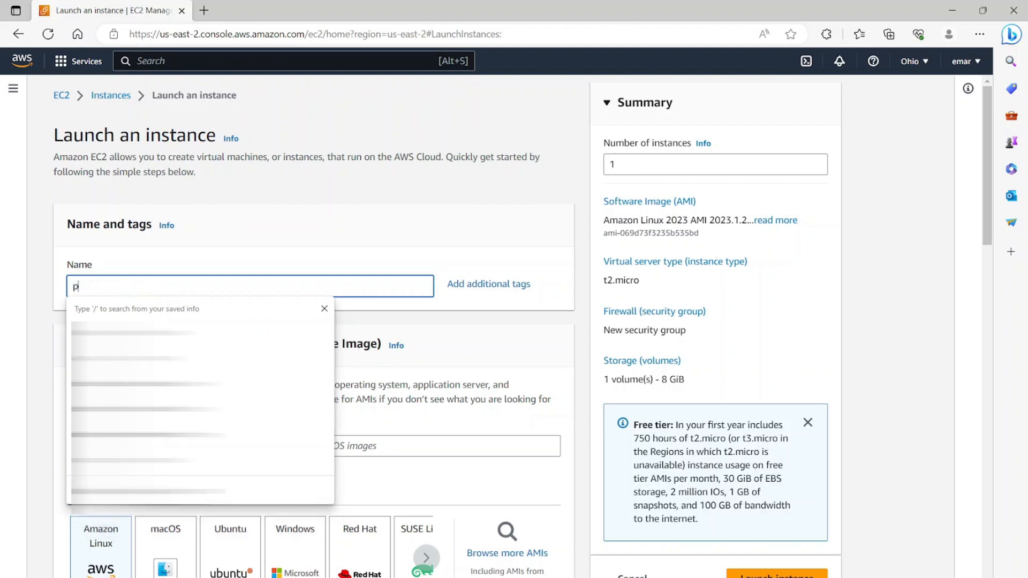
pyautogui.write('osgres-db')
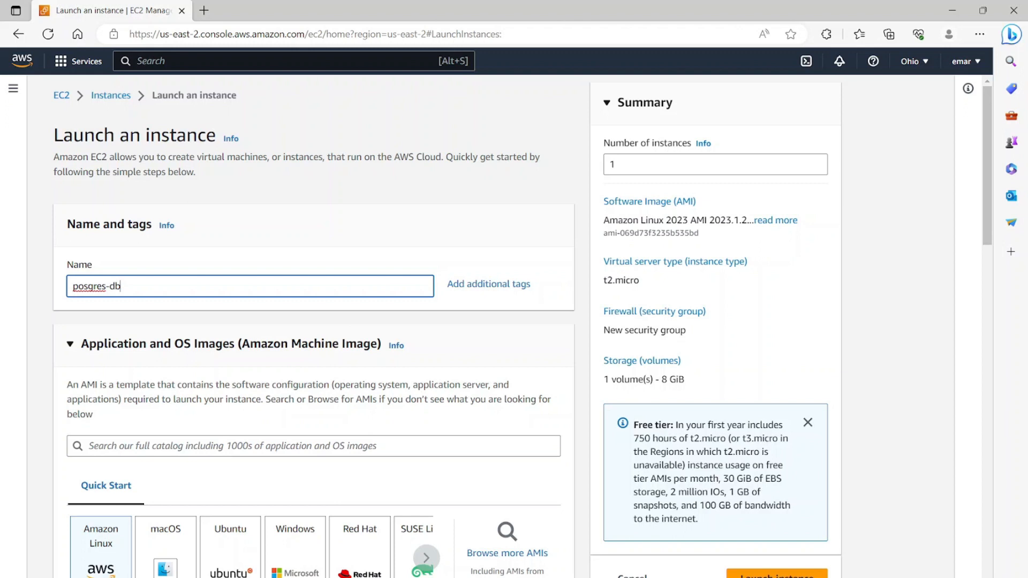
pyautogui.moveTo(330, 372)
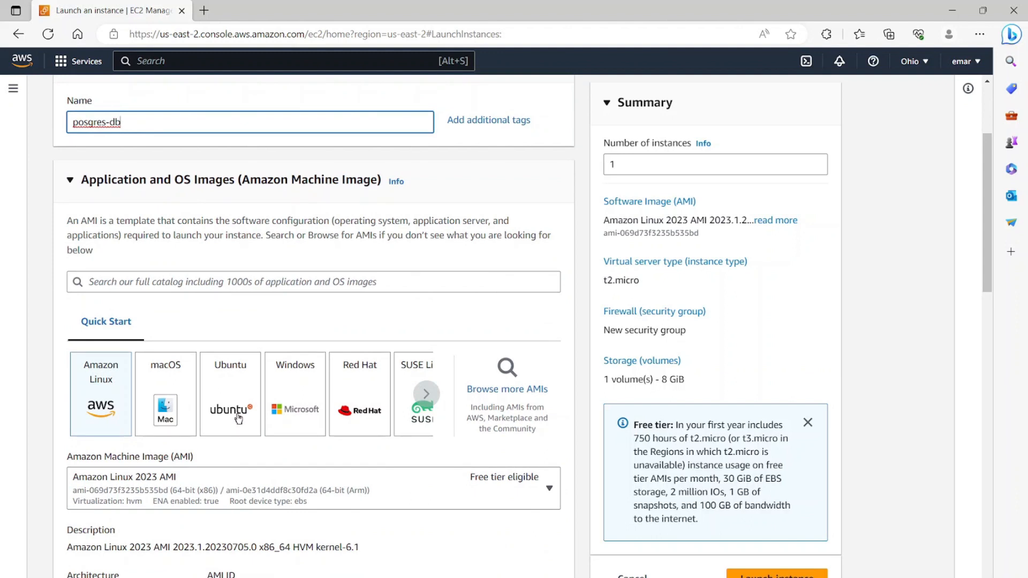
pyautogui.moveTo(275, 410)
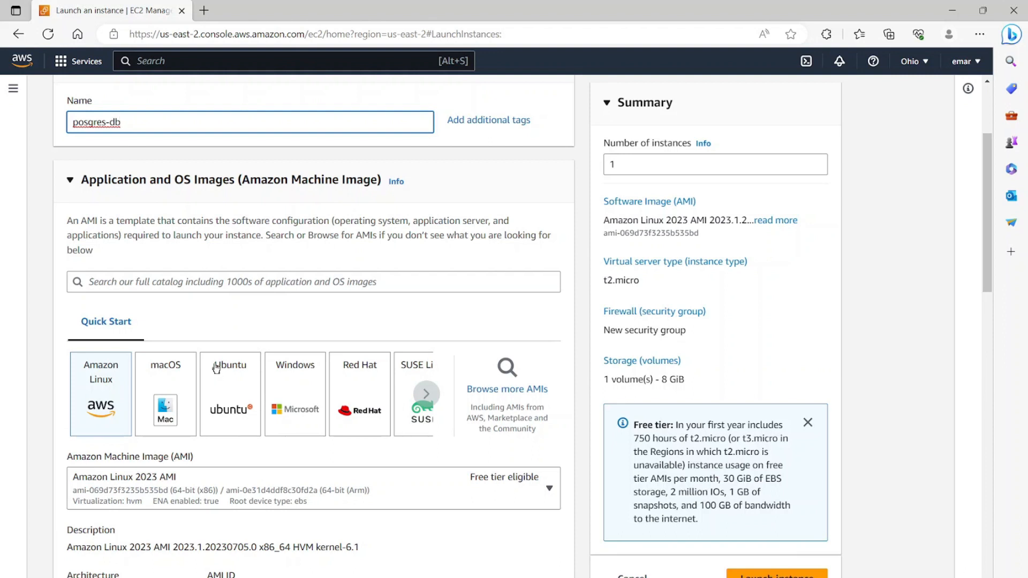
# Step: Choose the Ubuntu Server 22.04 LTS image, keeping t2.micro as the instance type
pyautogui.click(229, 394)
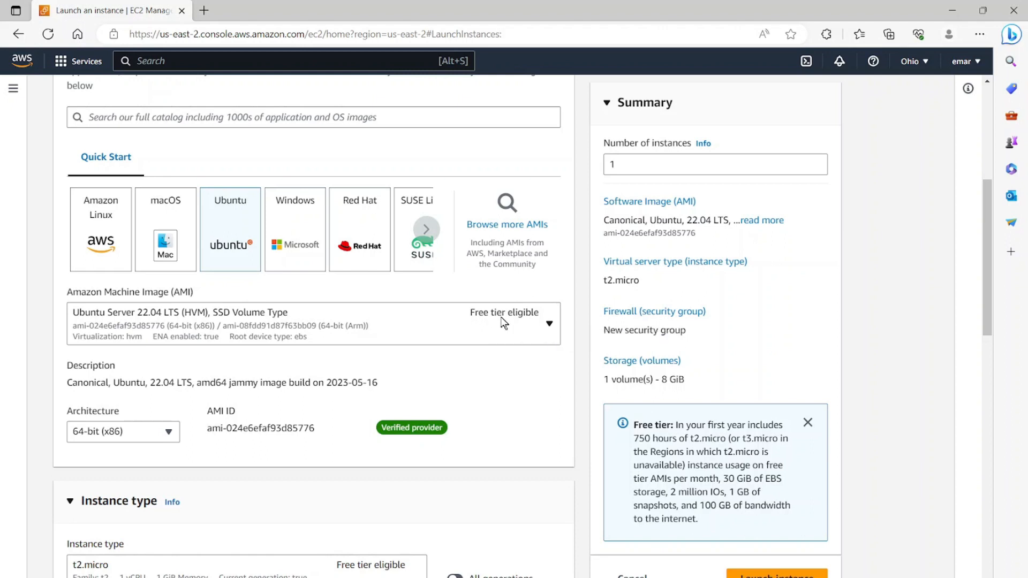
pyautogui.scroll(-3)
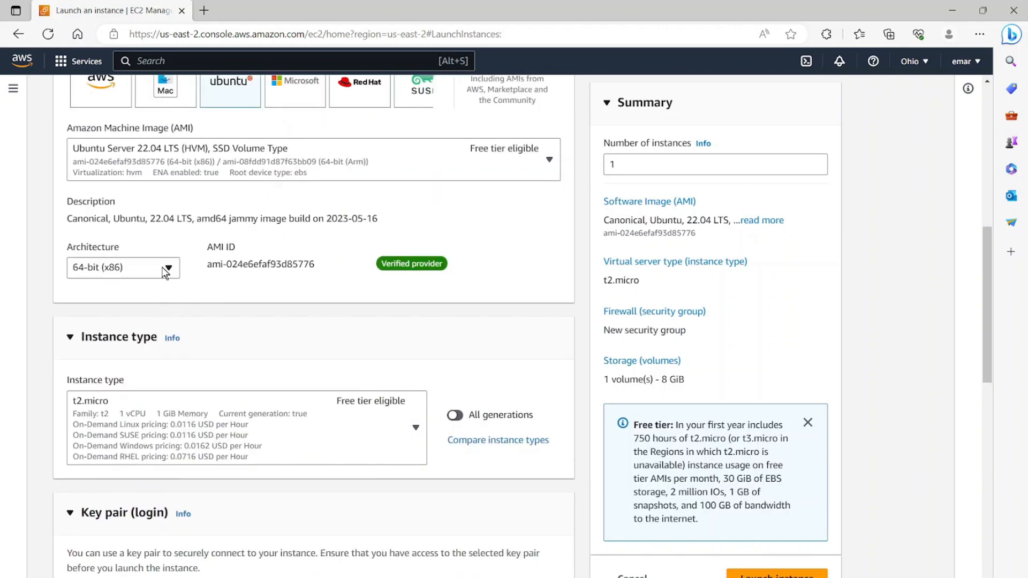
pyautogui.scroll(-3)
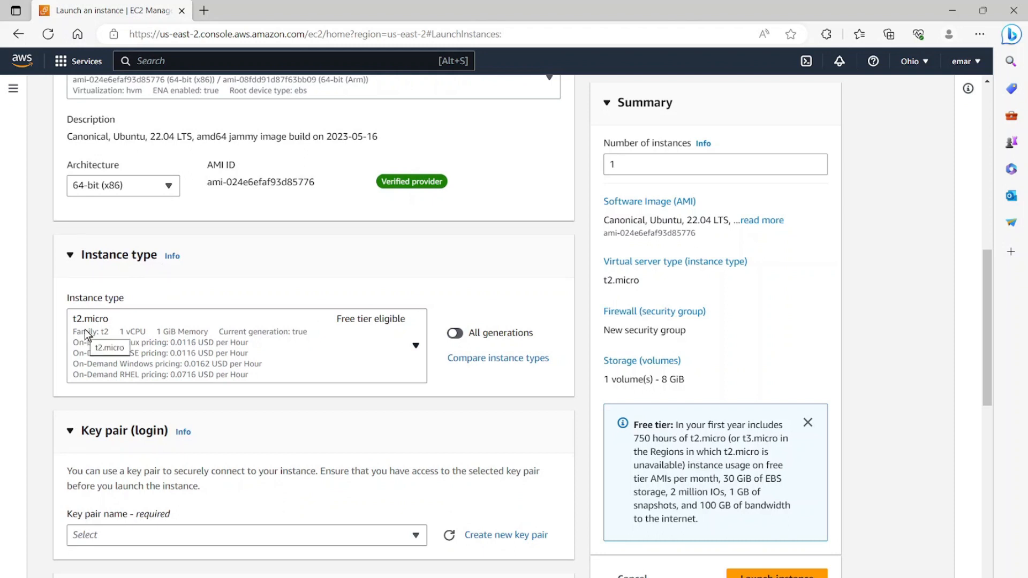
pyautogui.scroll(-3)
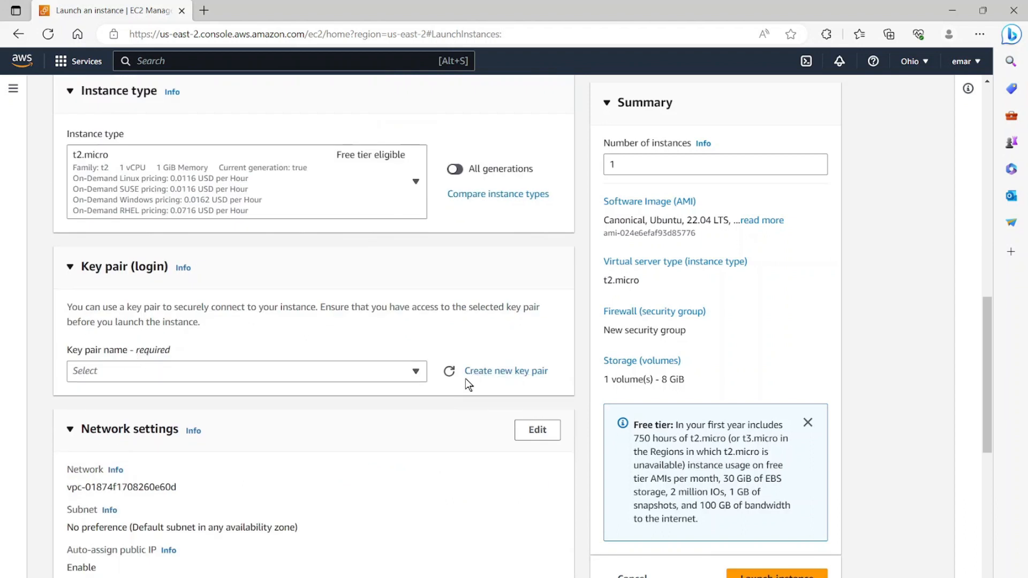
# Step: Create and download a new RSA key pair 'postgres-udemy' in .ppk format for PuTTY
pyautogui.click(505, 370)
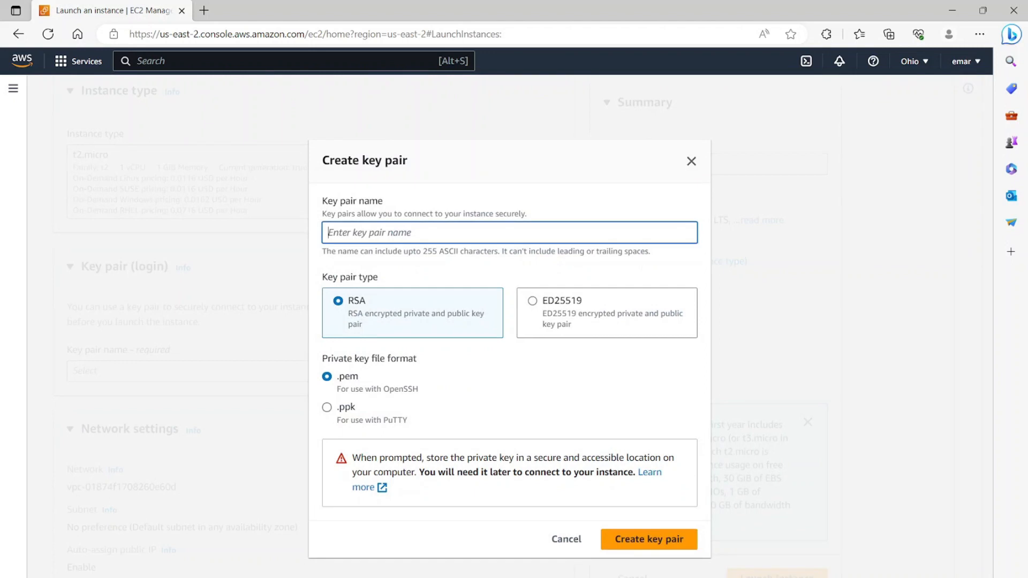
pyautogui.write('postgres-udemy')
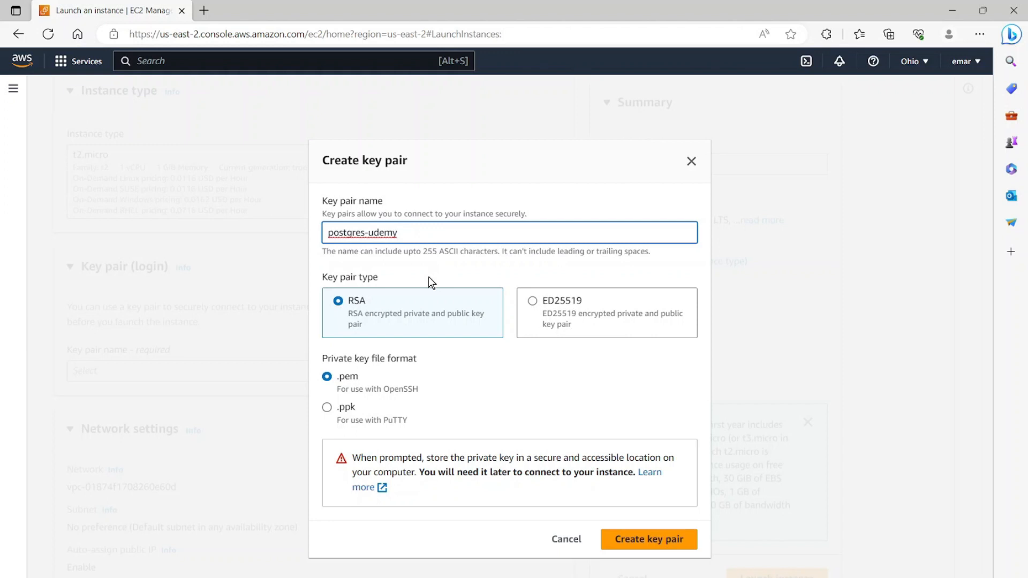
pyautogui.moveTo(371, 317)
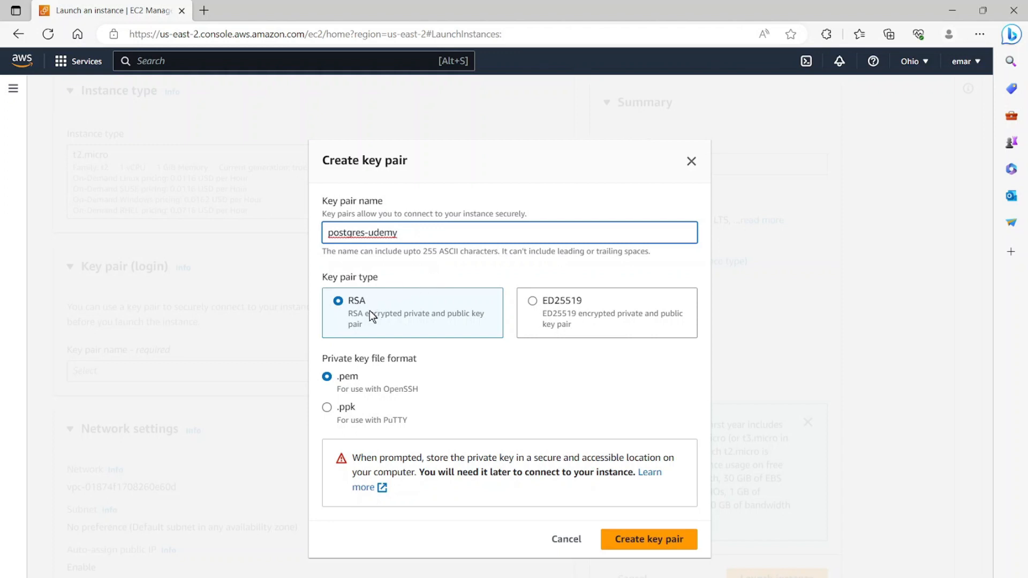
pyautogui.moveTo(383, 377)
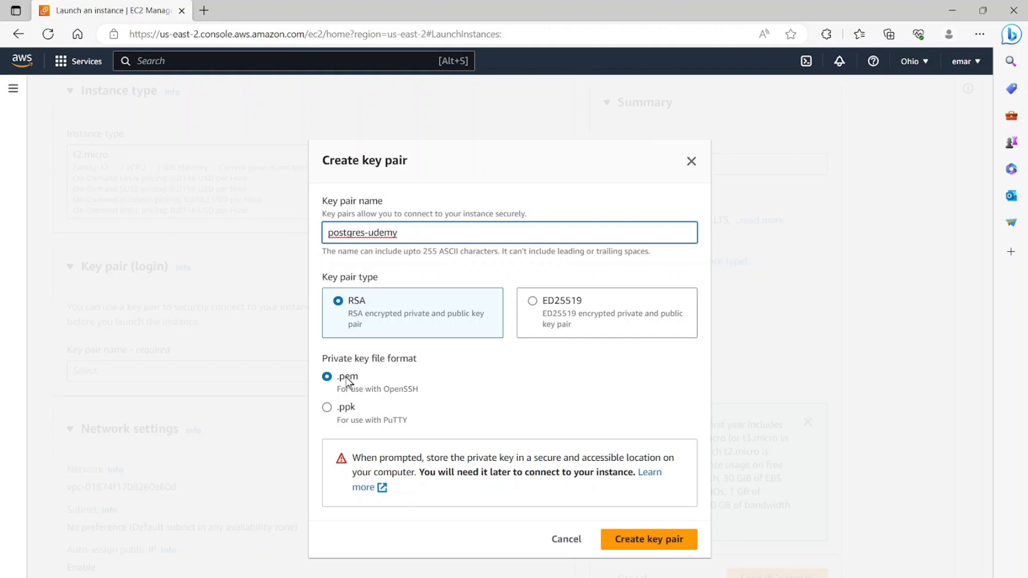
pyautogui.click(326, 407)
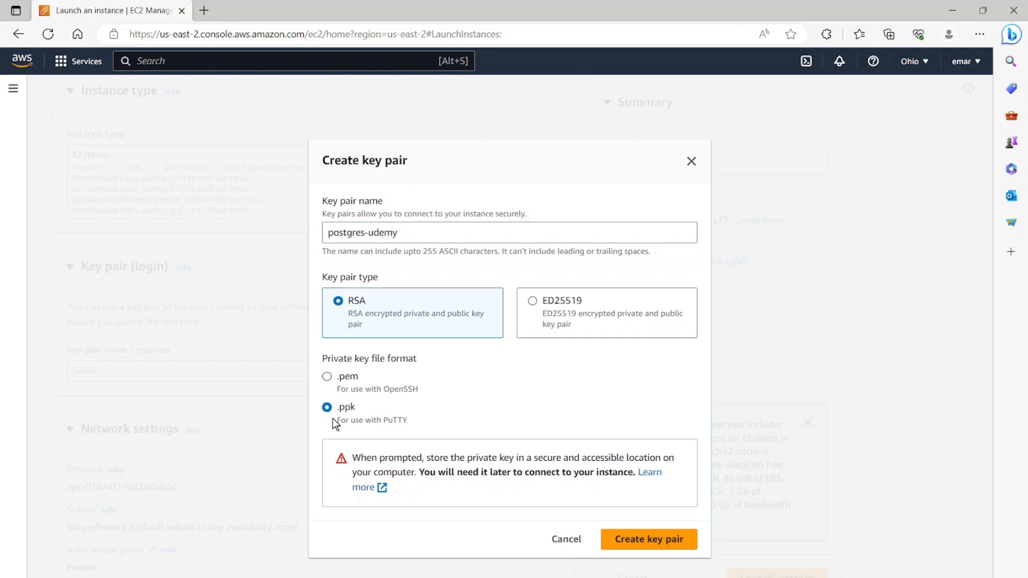
pyautogui.moveTo(338, 425)
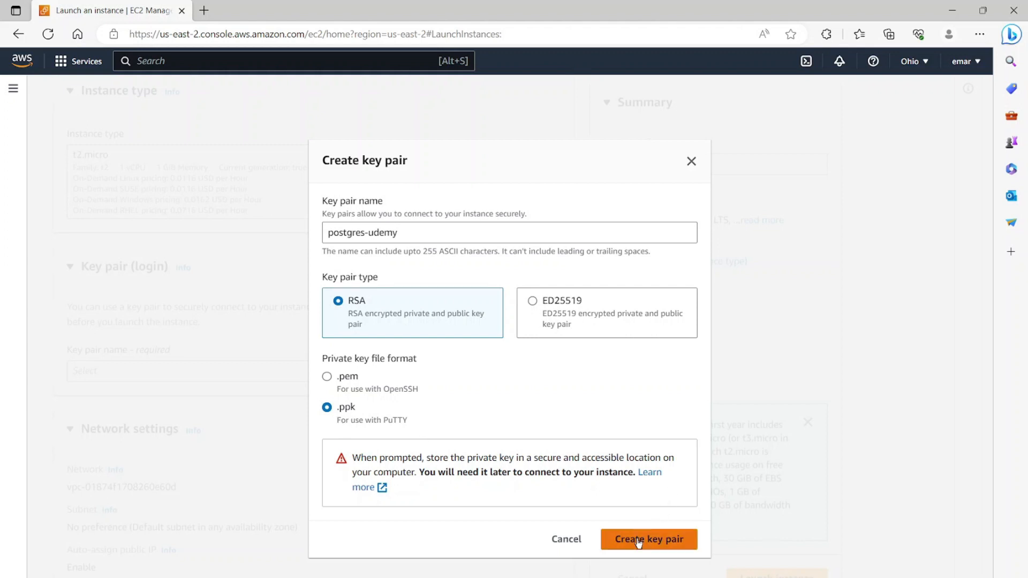
pyautogui.click(647, 539)
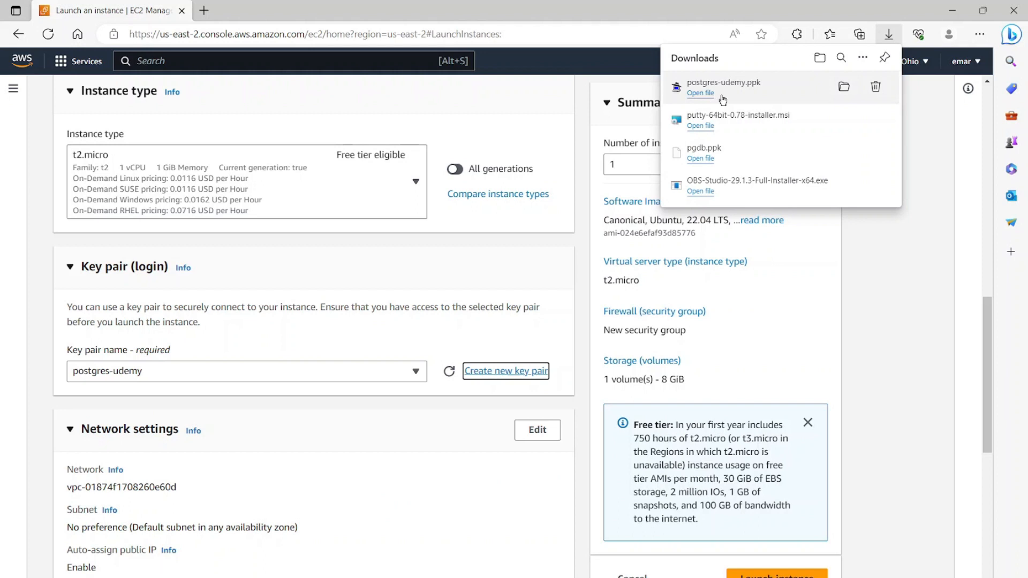
# Step: Attach the existing default security group, leaving storage at 8 GiB gp2
pyautogui.scroll(-3)
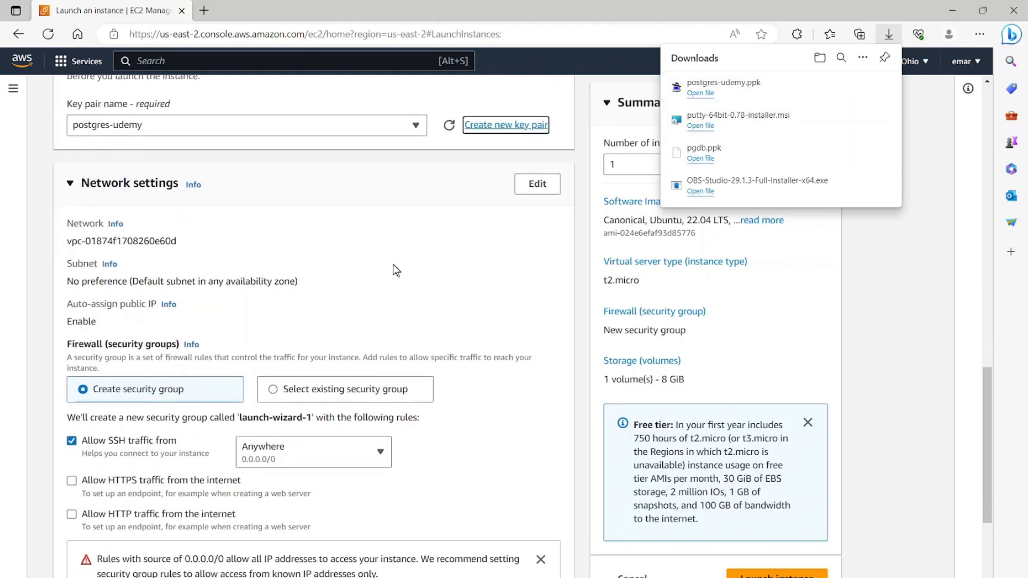
pyautogui.click(273, 389)
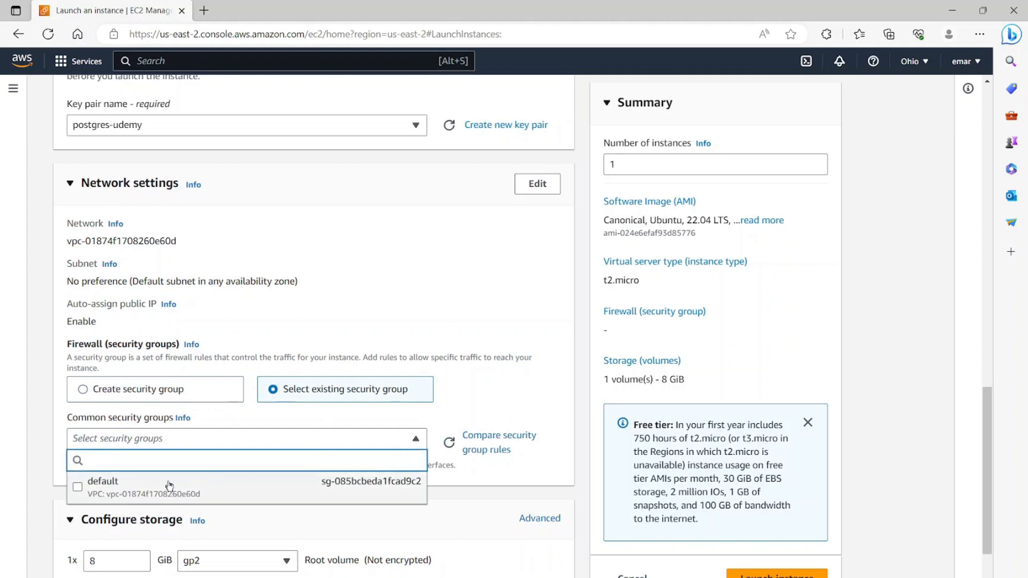
pyautogui.click(103, 486)
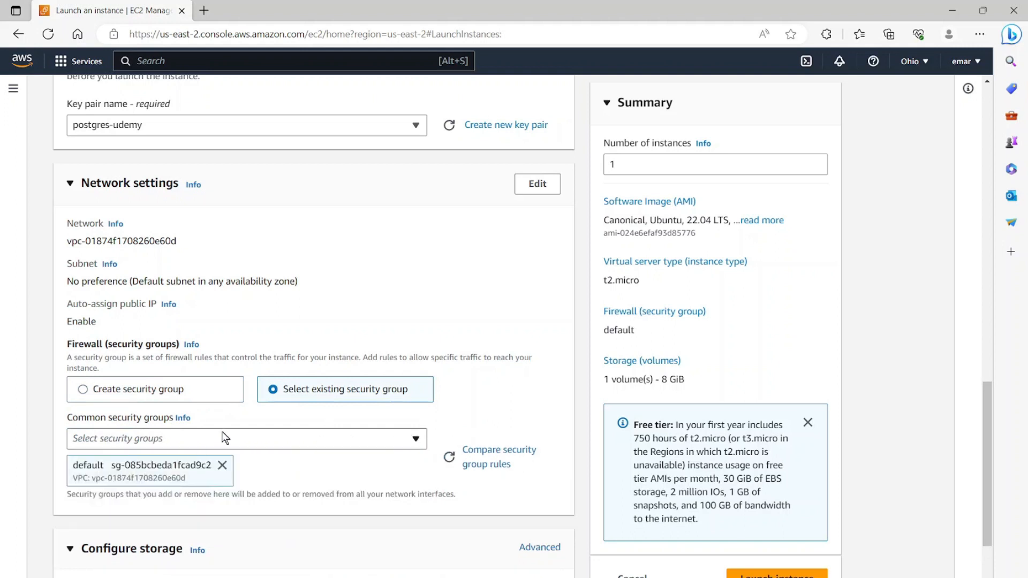
pyautogui.scroll(-3)
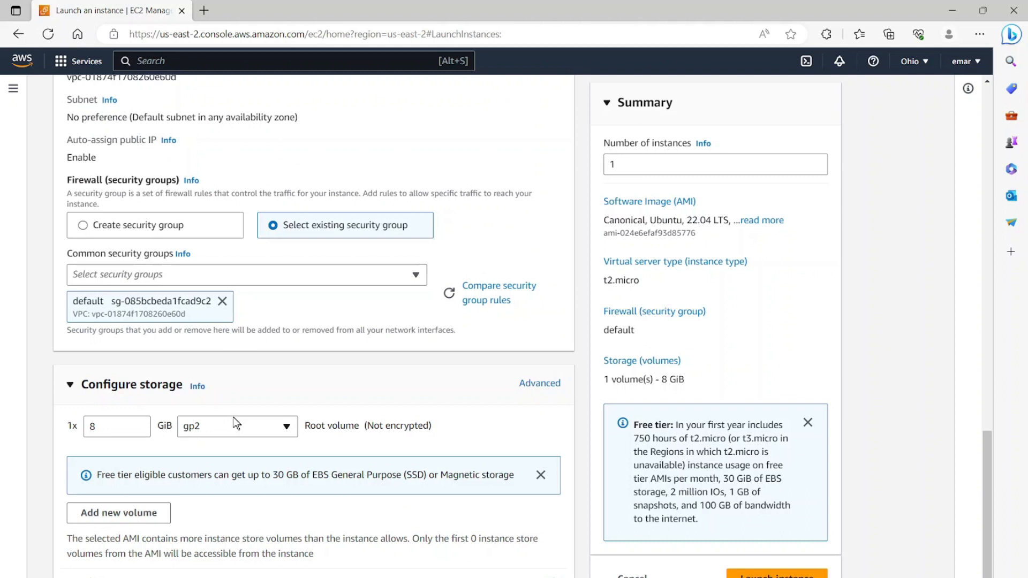
pyautogui.scroll(-3)
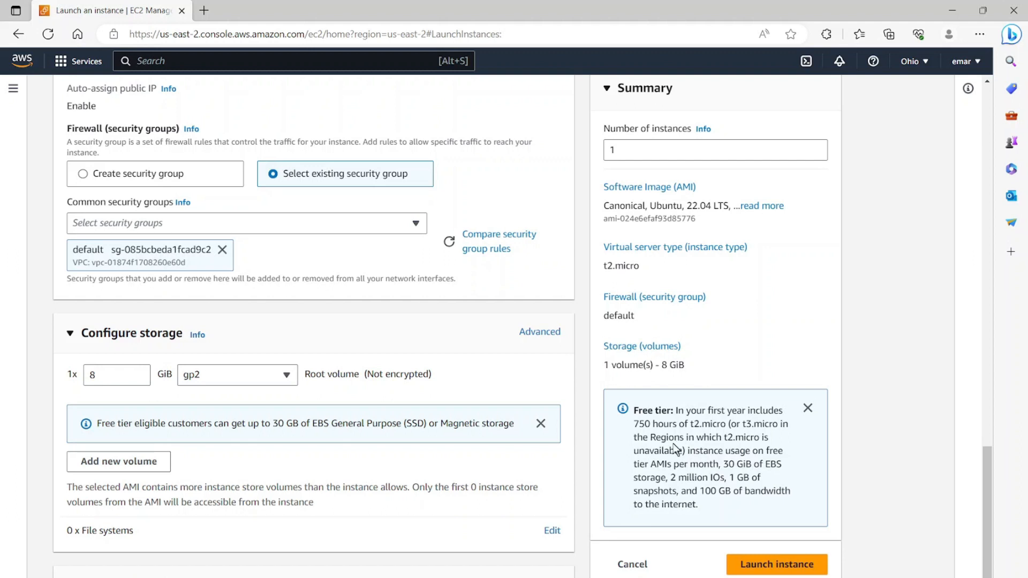
pyautogui.moveTo(676, 451)
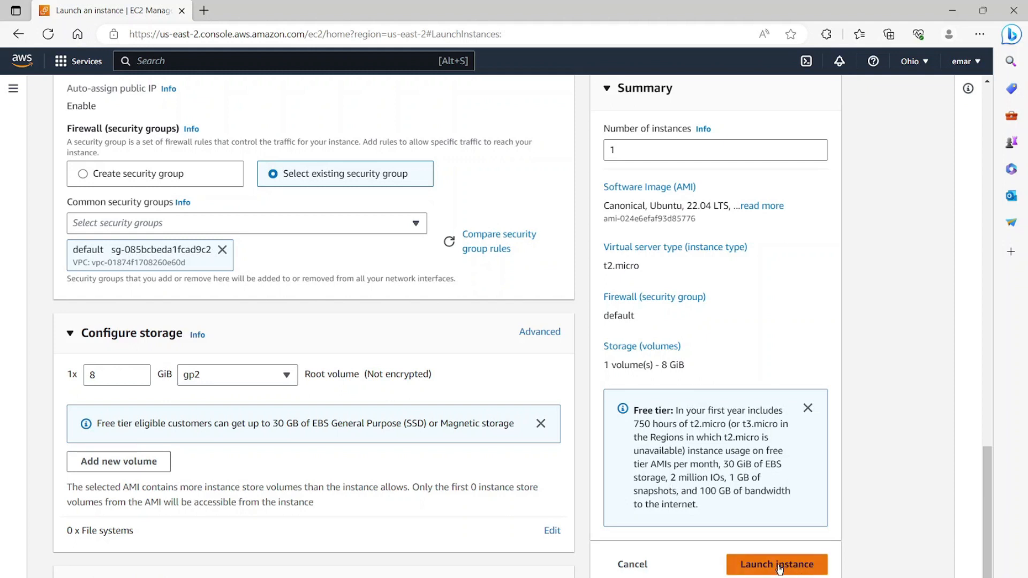
# Step: Launch the configured posgres-db instance
pyautogui.click(777, 564)
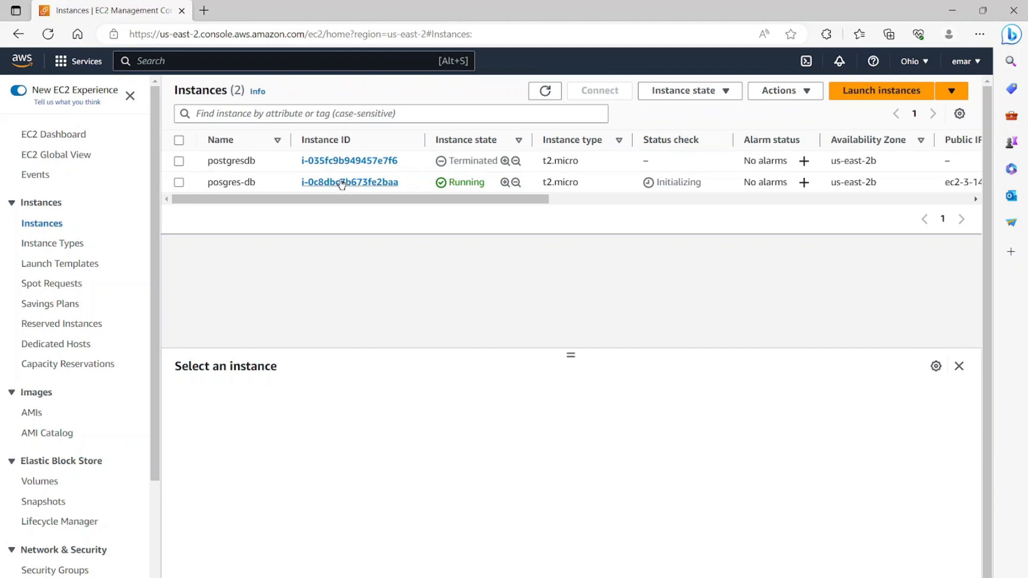
# Step: View the posgres-db instance details and its attached default security group
pyautogui.click(349, 182)
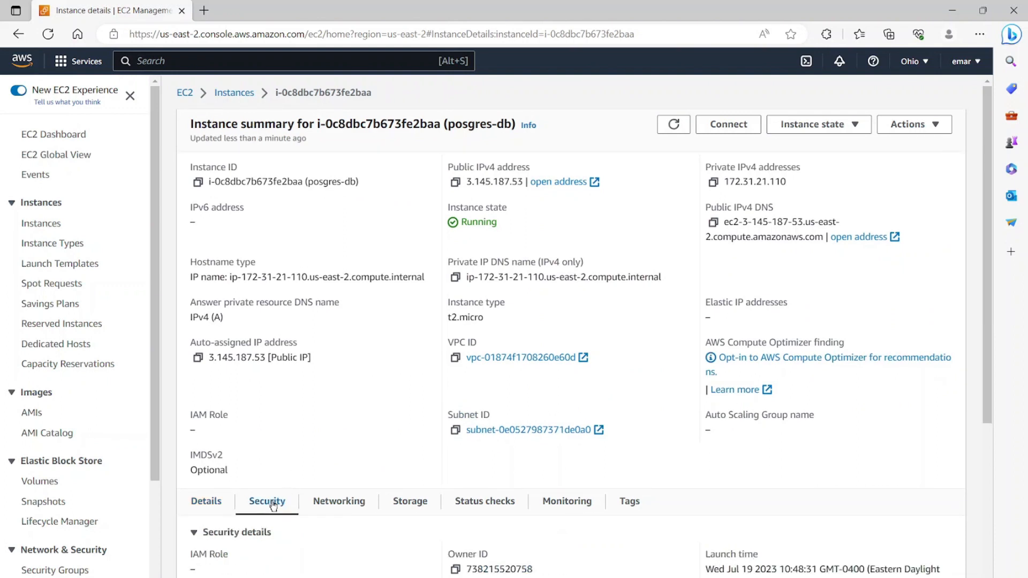
pyautogui.scroll(-3)
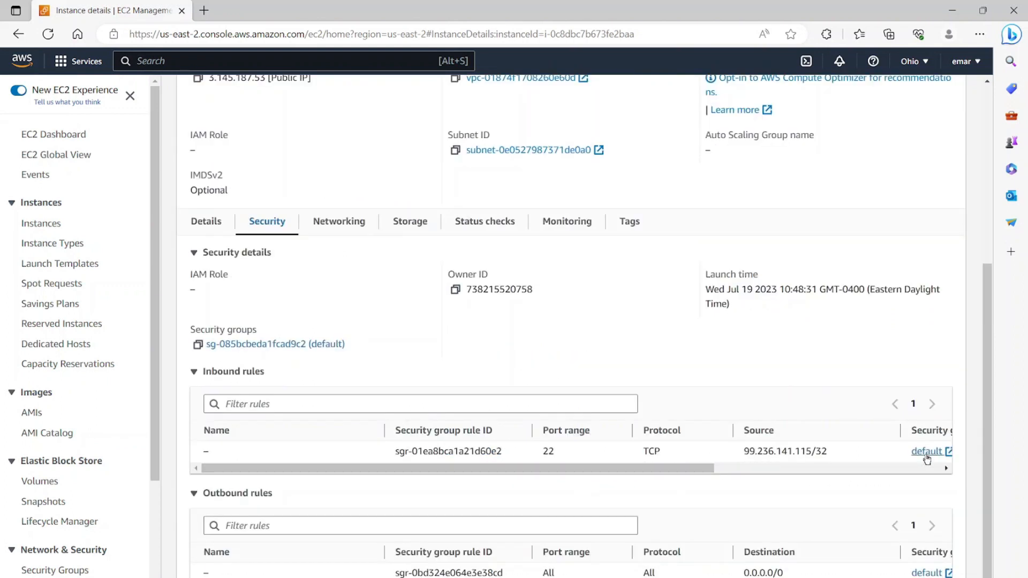
pyautogui.click(928, 450)
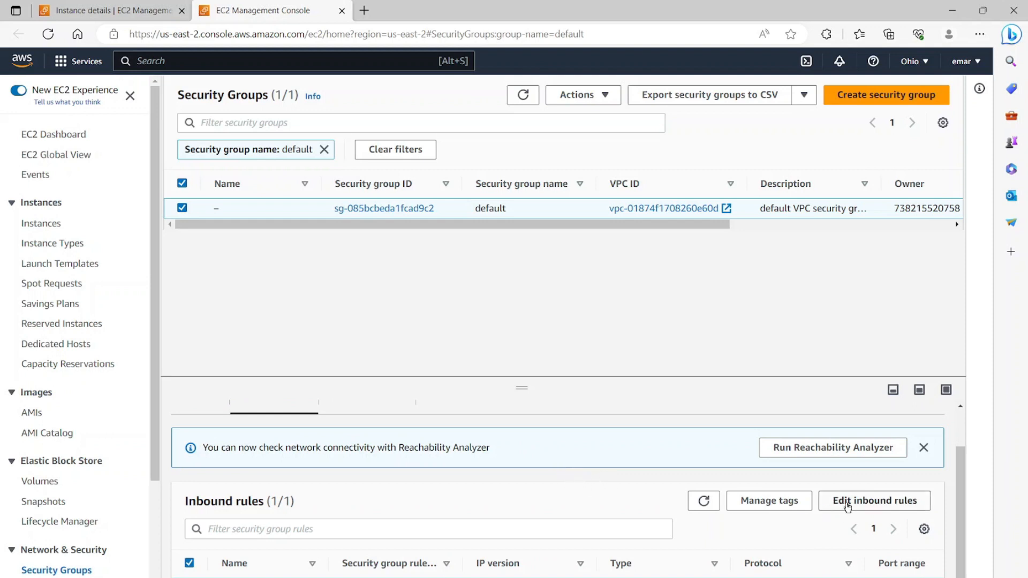
# Step: Add an inbound SSH rule restricted to My IP and save, which AWS rejects as a duplicate
pyautogui.click(873, 501)
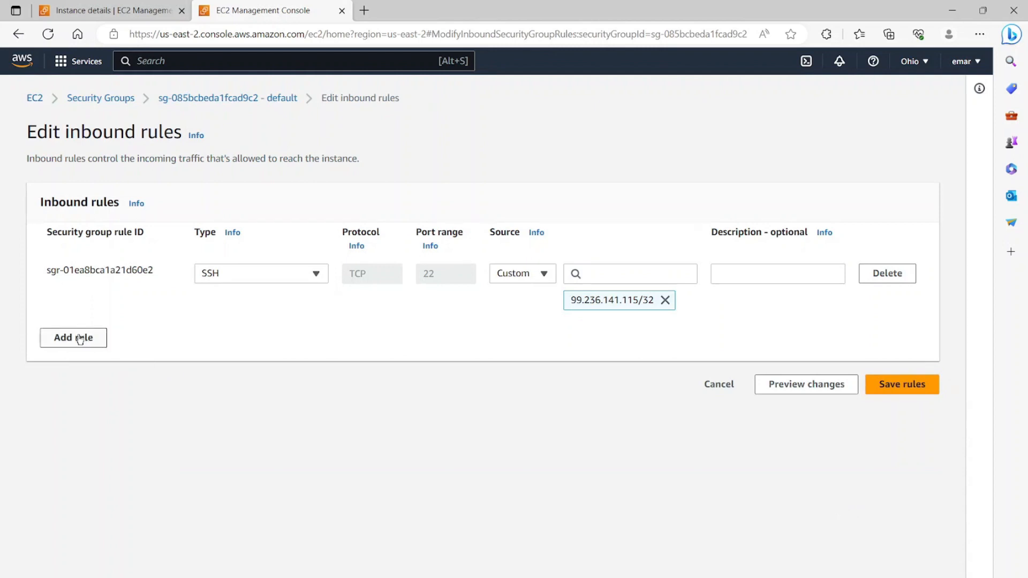
pyautogui.click(73, 338)
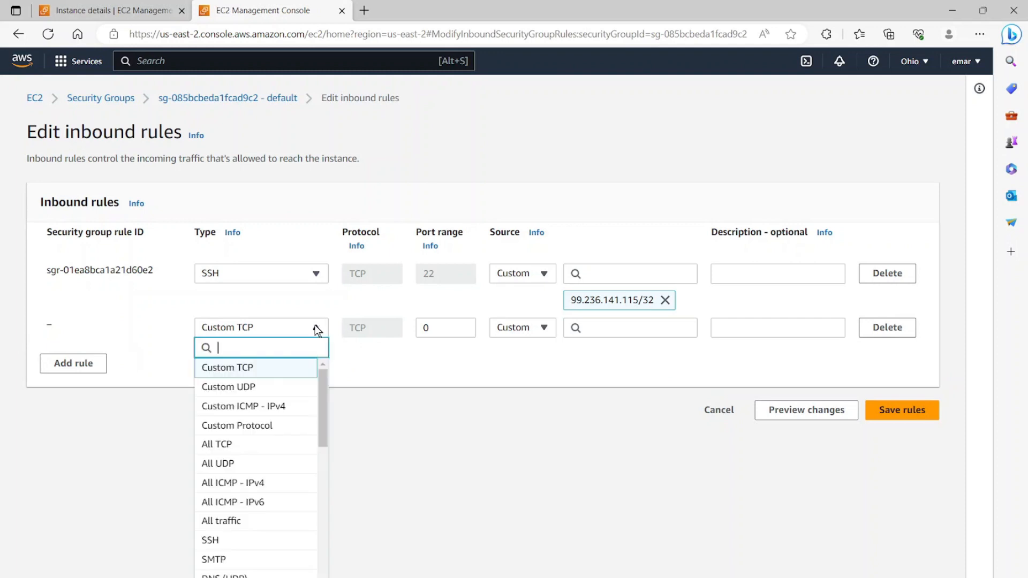
pyautogui.click(210, 540)
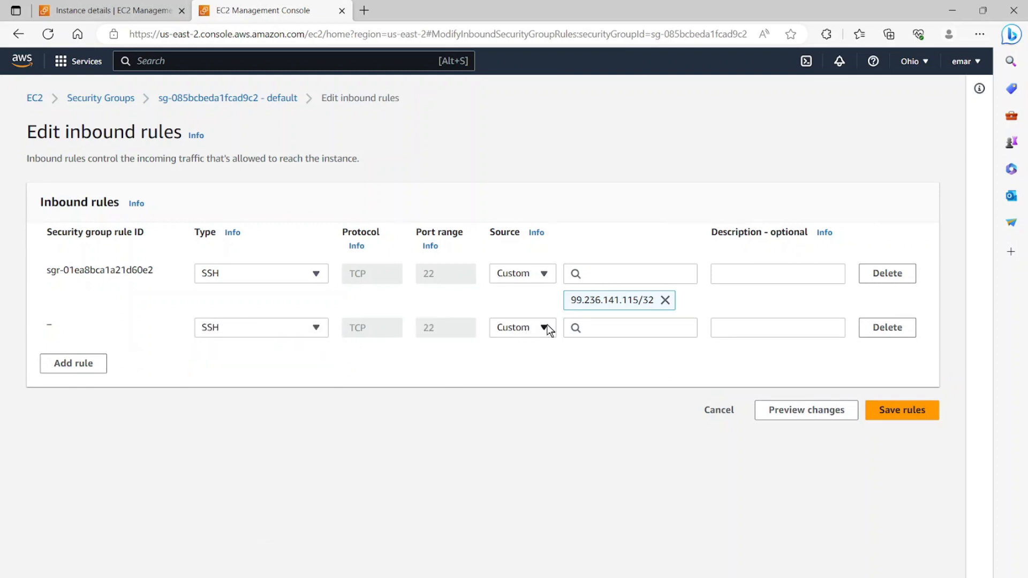
pyautogui.click(521, 327)
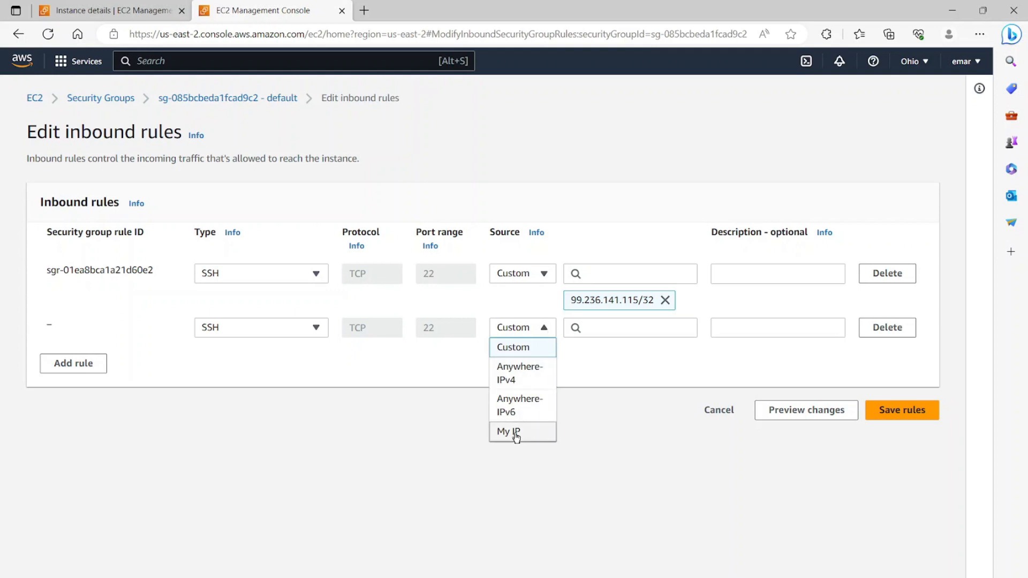
pyautogui.click(508, 432)
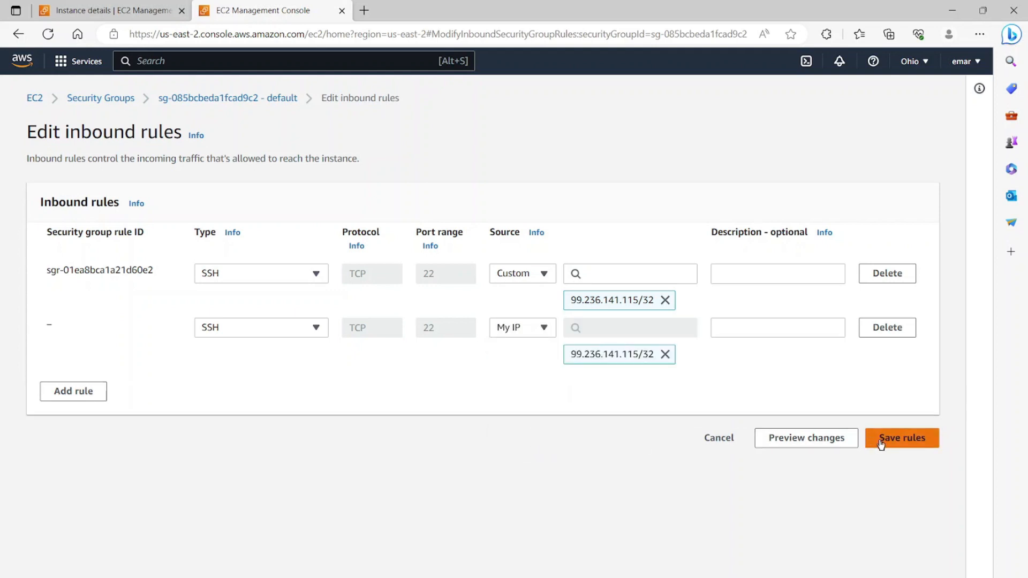
pyautogui.click(901, 437)
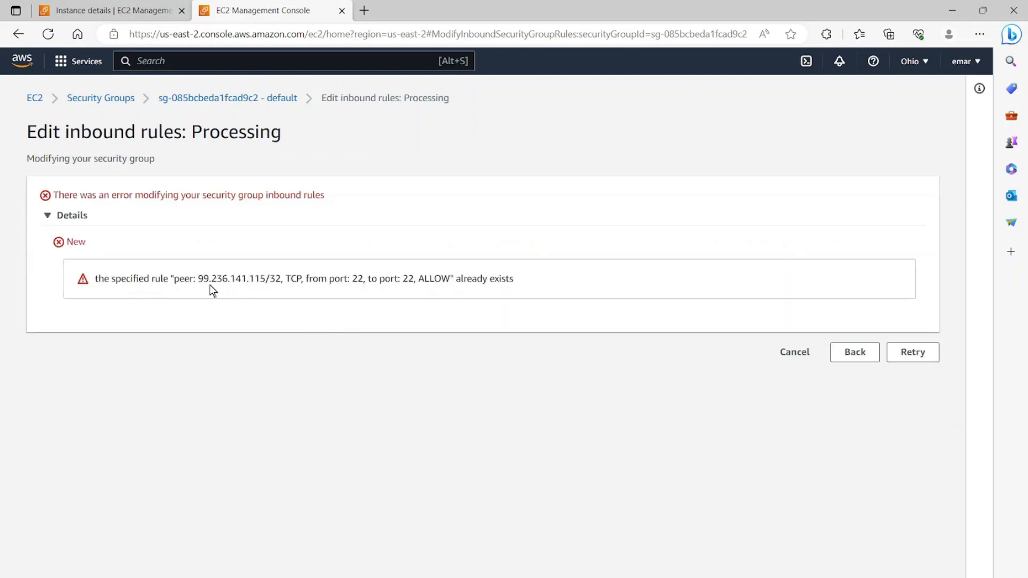
pyautogui.moveTo(437, 290)
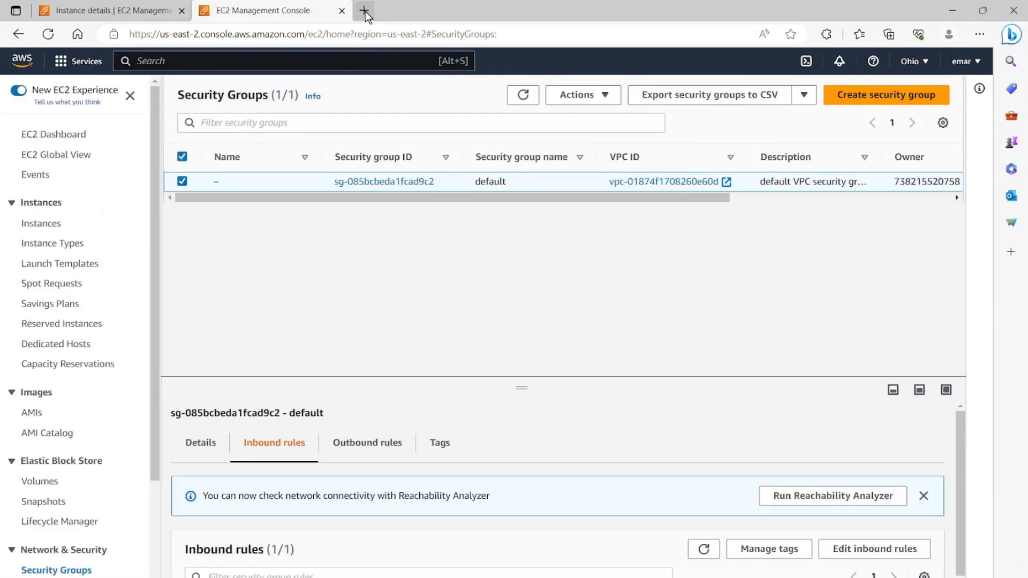
# Step: Bring up the PuTTY 0.78 download page in a new tab, then return to the EC2 console
pyautogui.click(364, 10)
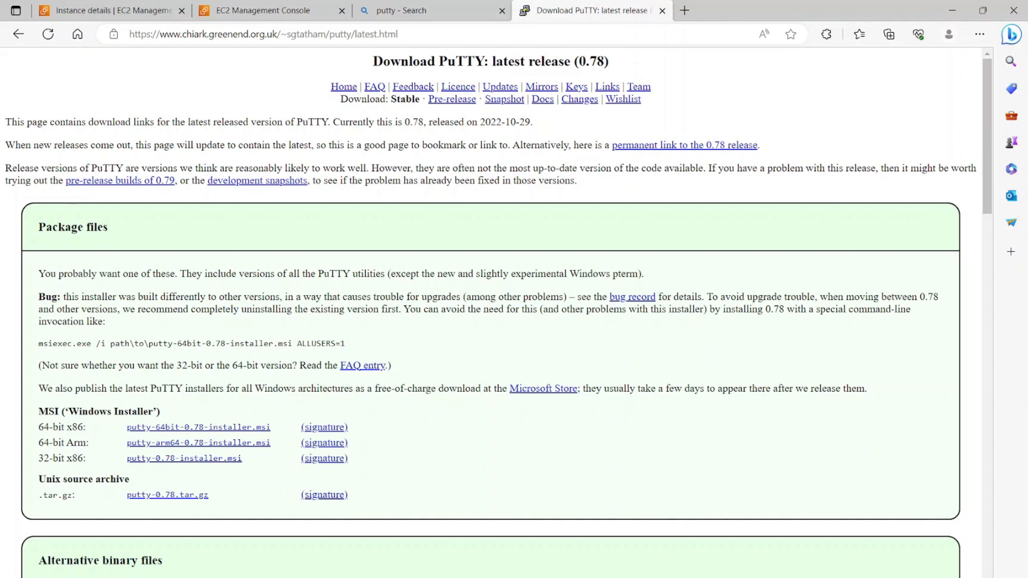
pyautogui.moveTo(171, 428)
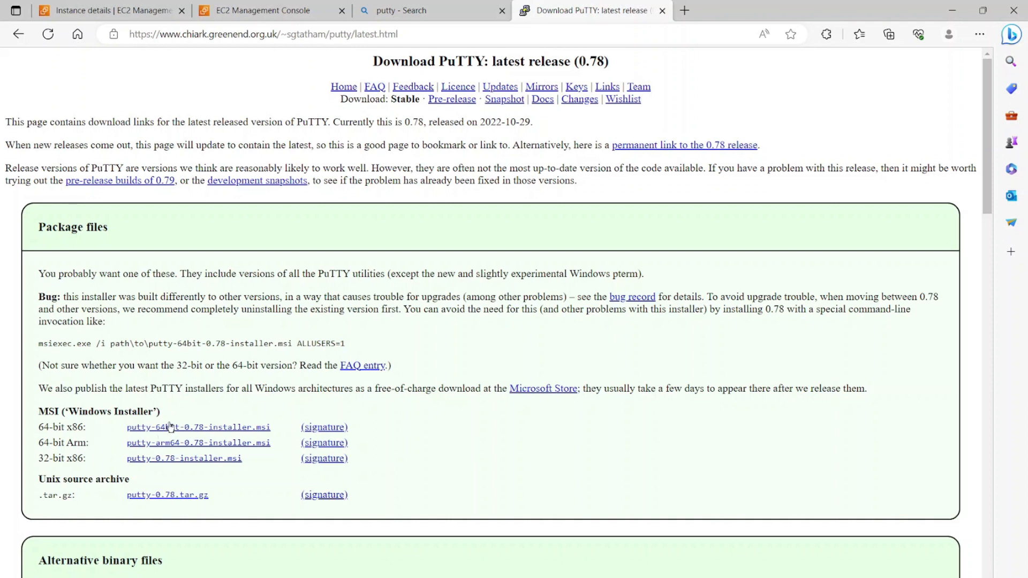
pyautogui.moveTo(261, 9)
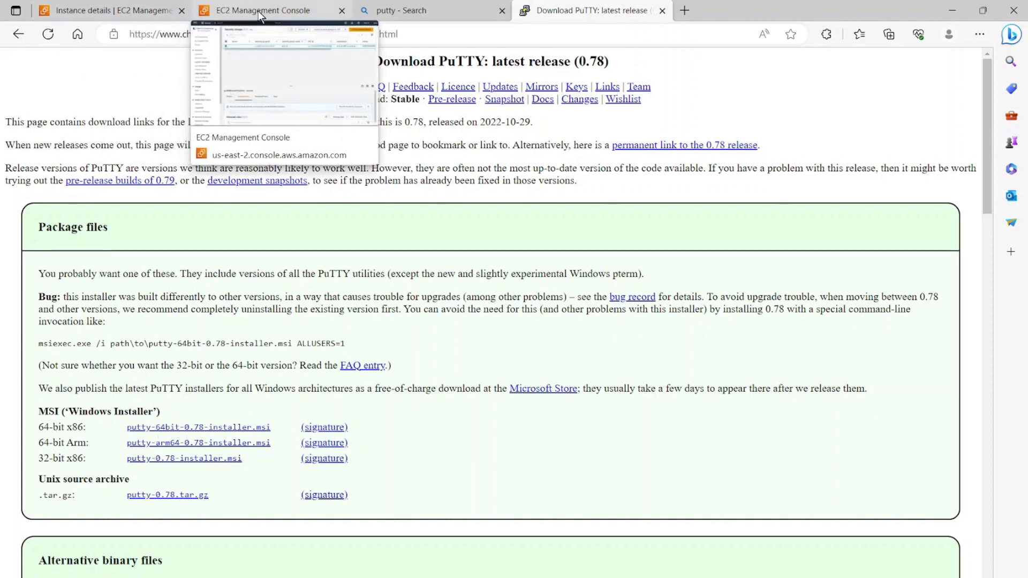
pyautogui.click(262, 9)
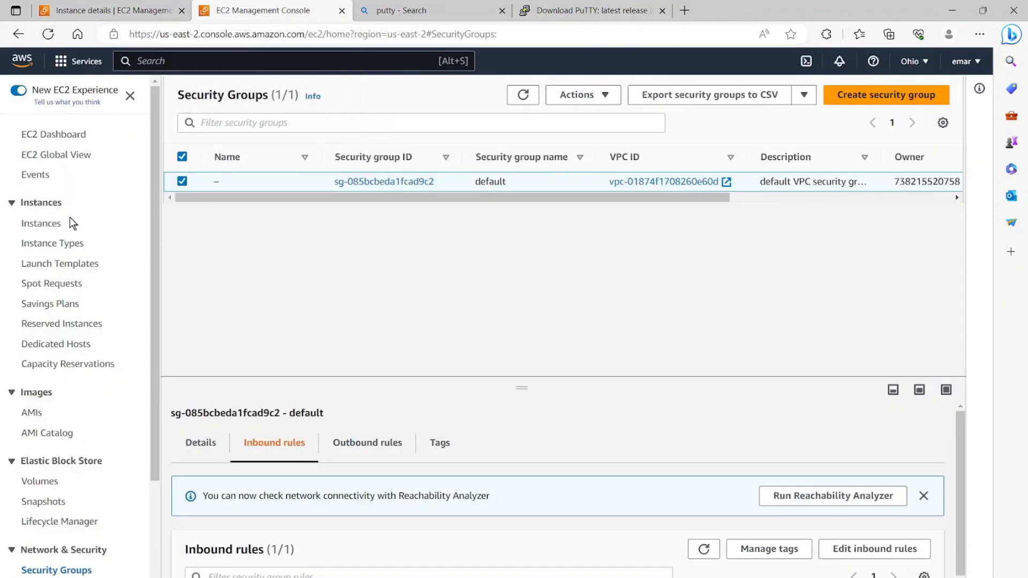
# Step: Go to the EC2 instances list to reach posgres-db's public IP 3.145.187.53
pyautogui.click(42, 222)
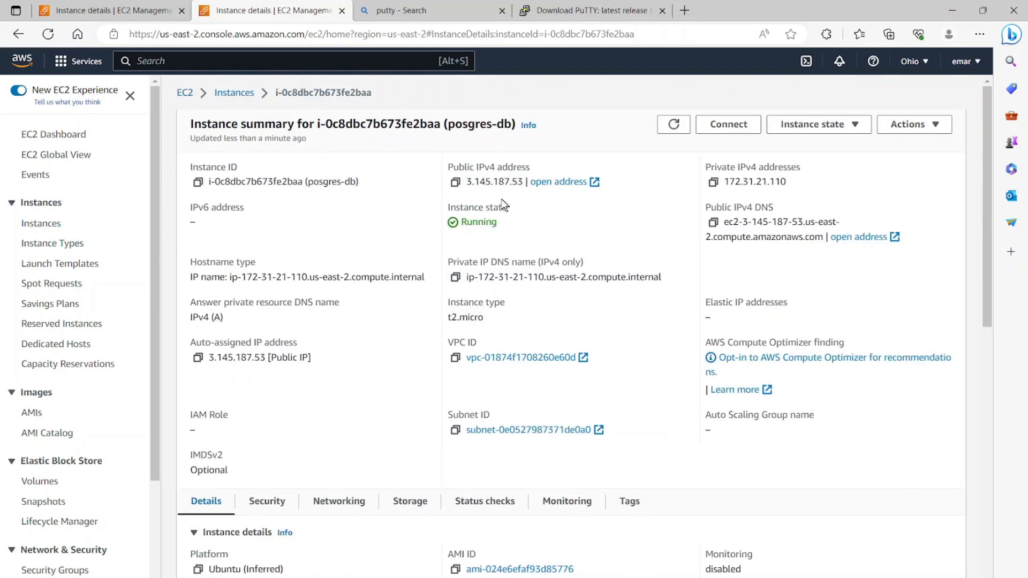
pyautogui.moveTo(456, 182)
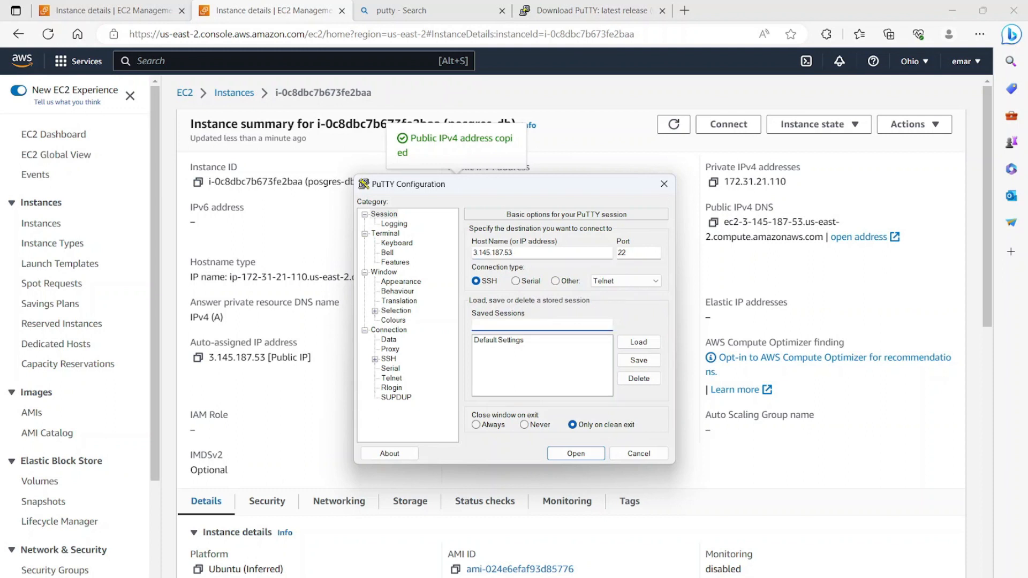
# Step: Save the PuTTY session as 'udemy-postgres' for SSH to 3.145.187.53 on port 22
pyautogui.click(540, 323)
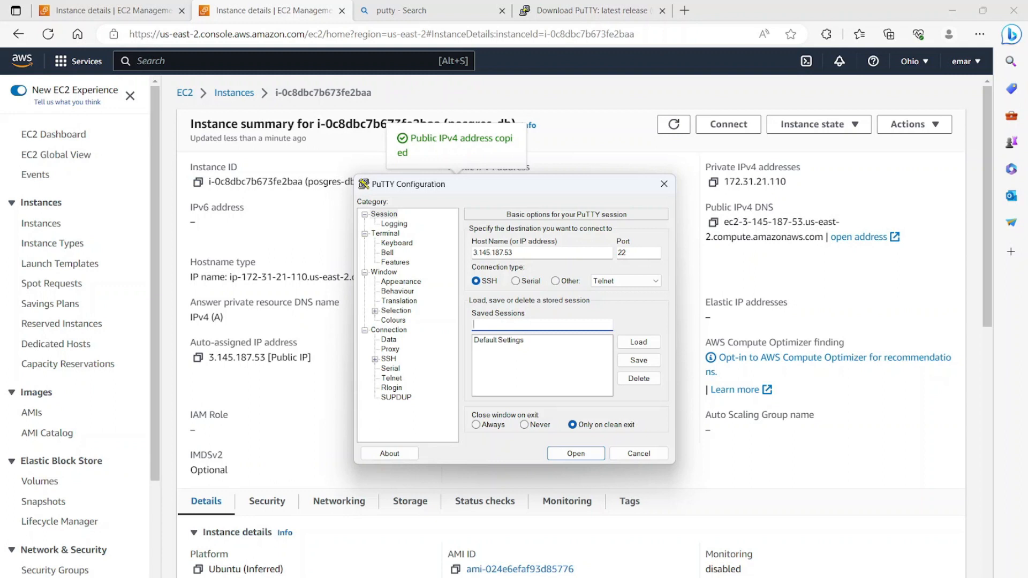
pyautogui.write('udemy-po')
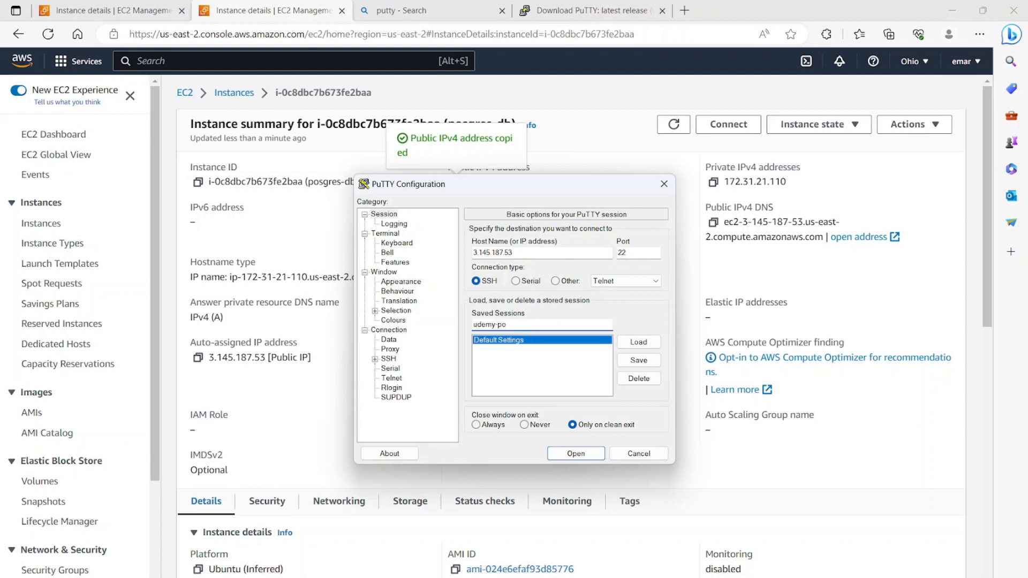
pyautogui.click(636, 360)
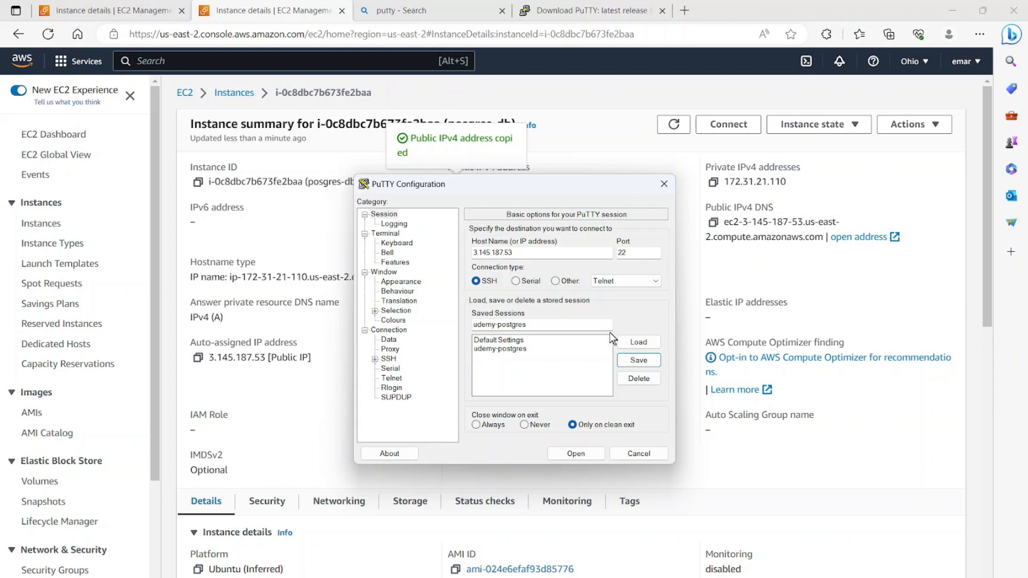
pyautogui.moveTo(379, 348)
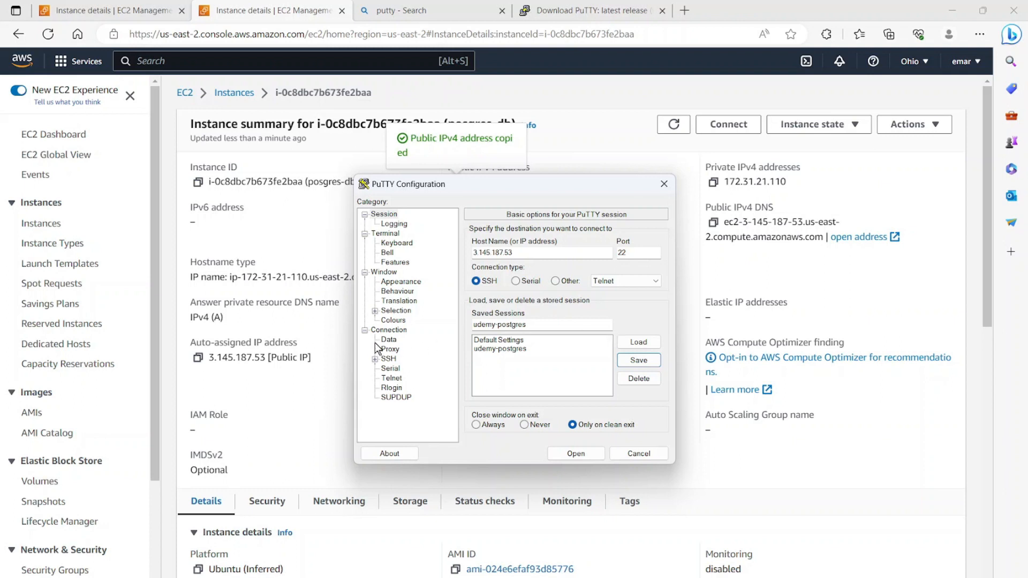
# Step: Set the SSH credentials to the postgres-udemy.ppk private key and return to the Session page
pyautogui.click(389, 328)
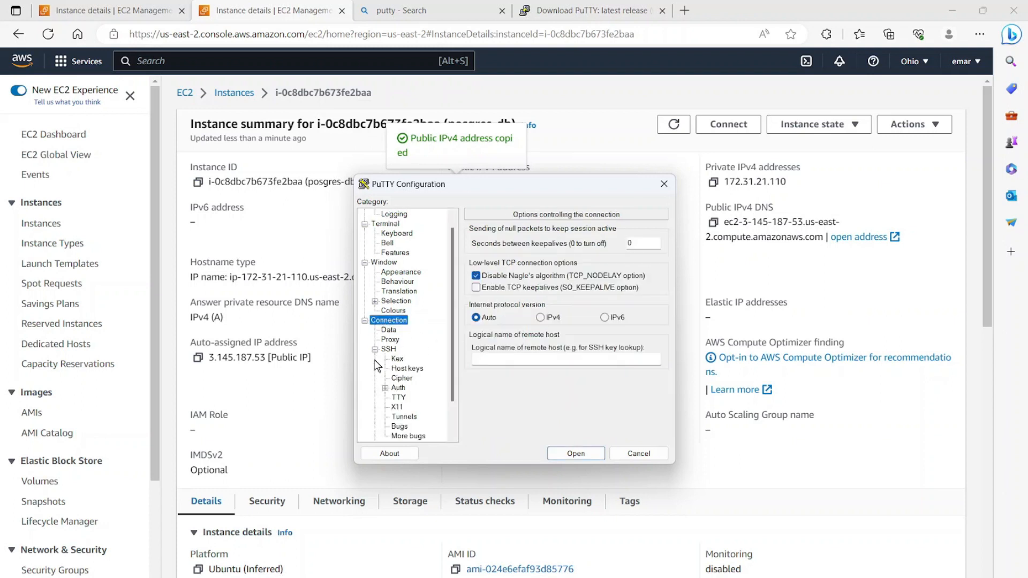
pyautogui.click(385, 388)
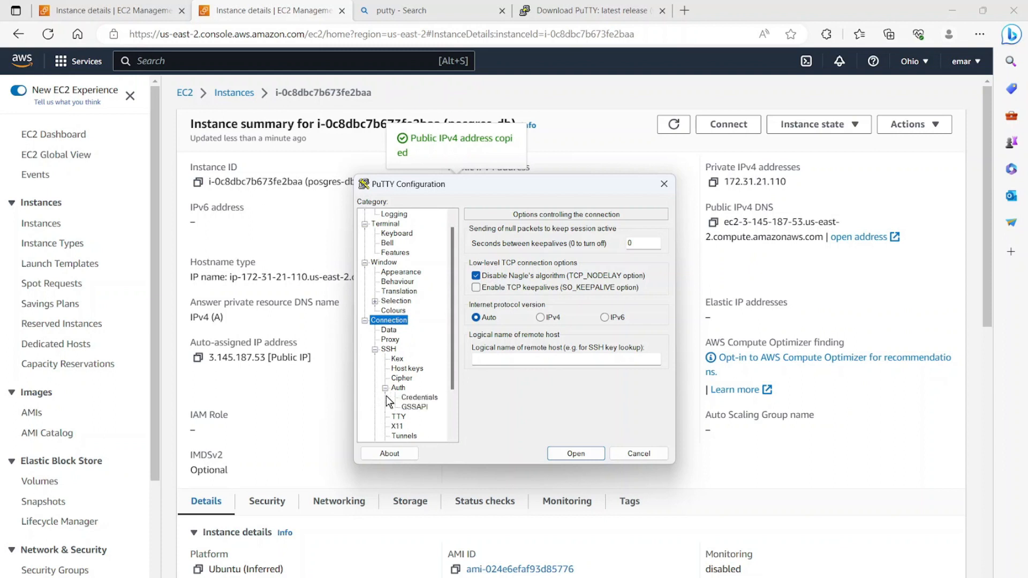
pyautogui.click(419, 397)
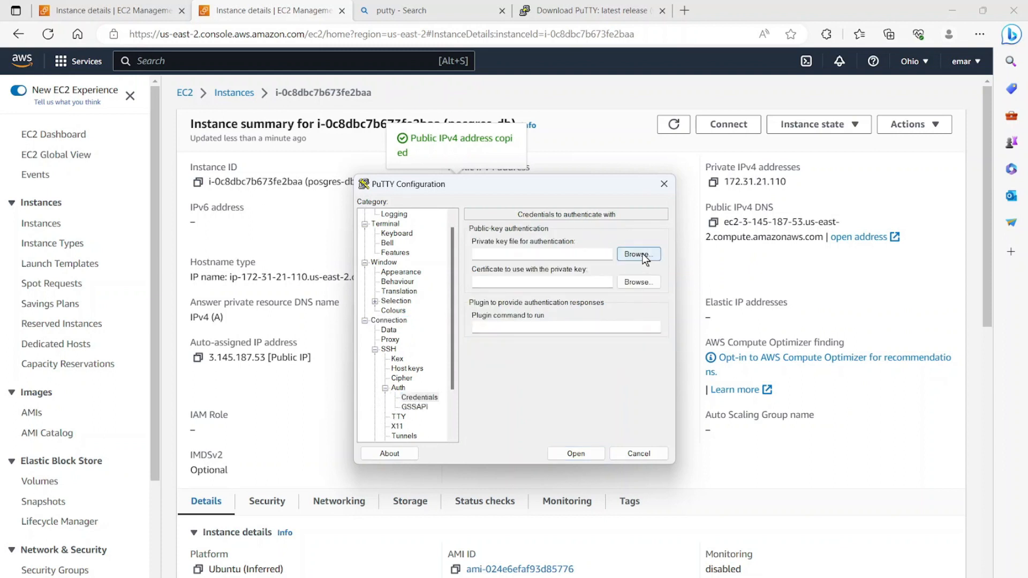
pyautogui.click(637, 255)
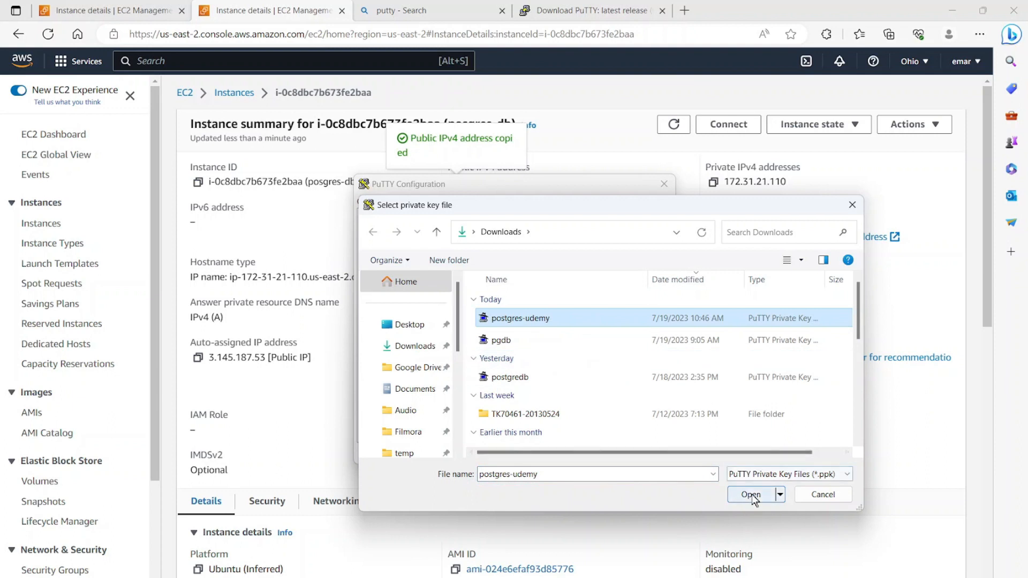
pyautogui.click(750, 495)
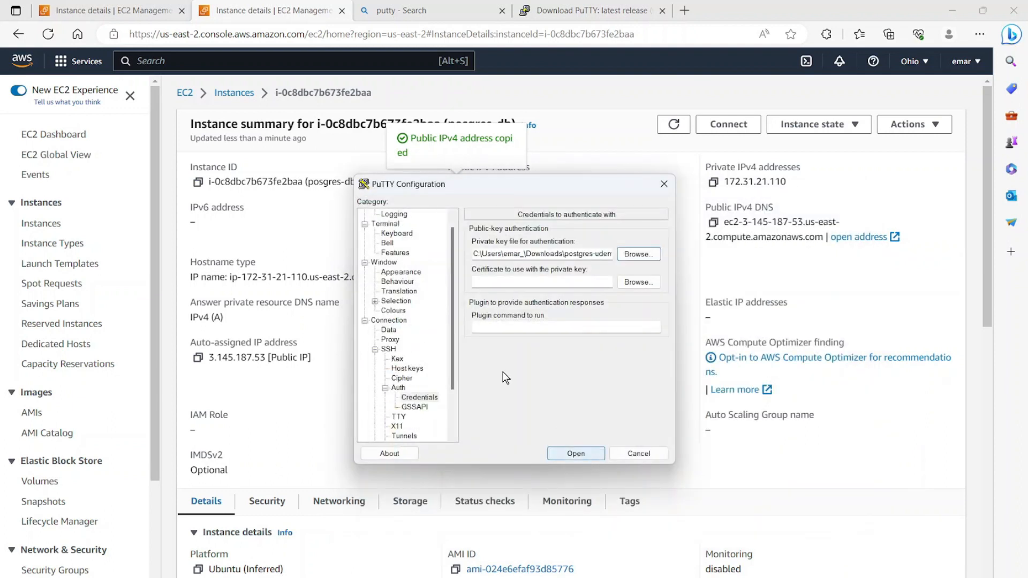
pyautogui.click(384, 214)
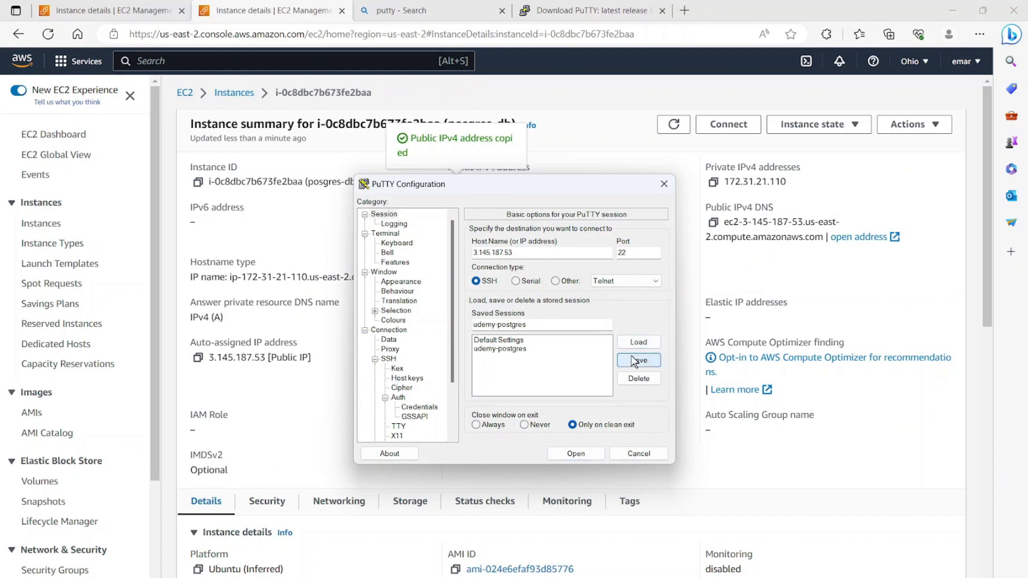
pyautogui.moveTo(510, 358)
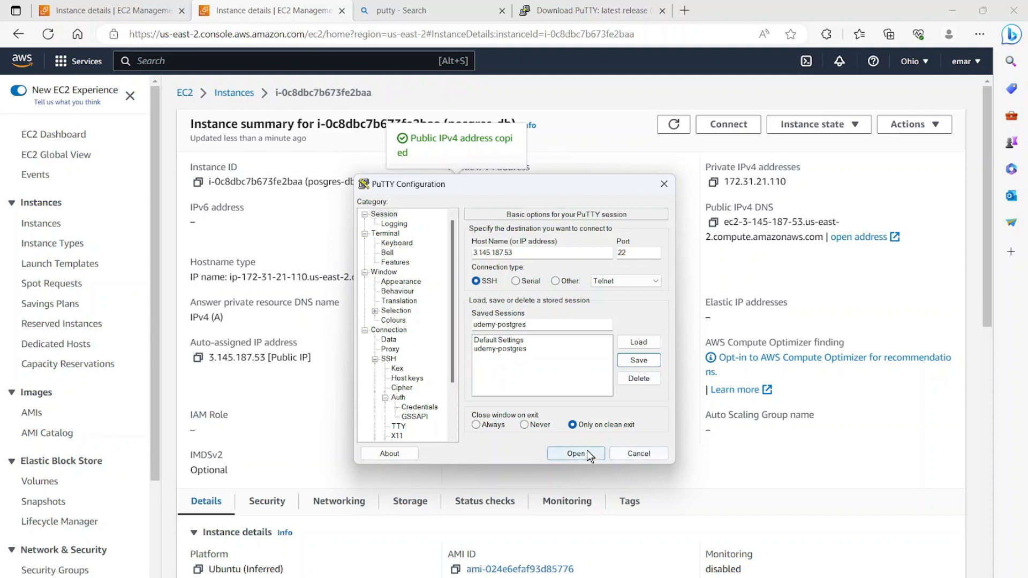
# Step: Connect to the instance and log in as ubuntu to reach the shell prompt
pyautogui.click(575, 453)
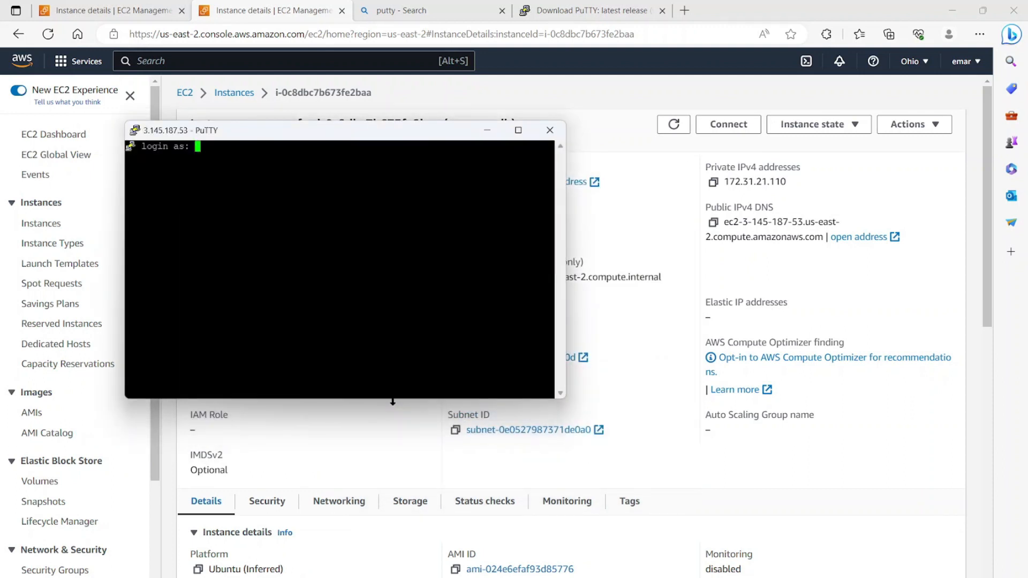
pyautogui.write('un')
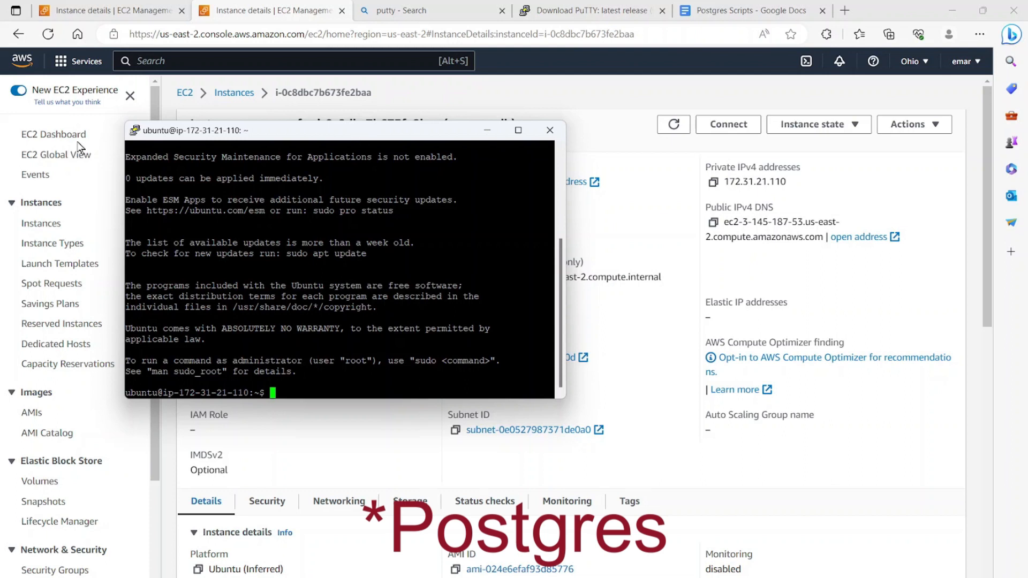
pyautogui.click(747, 11)
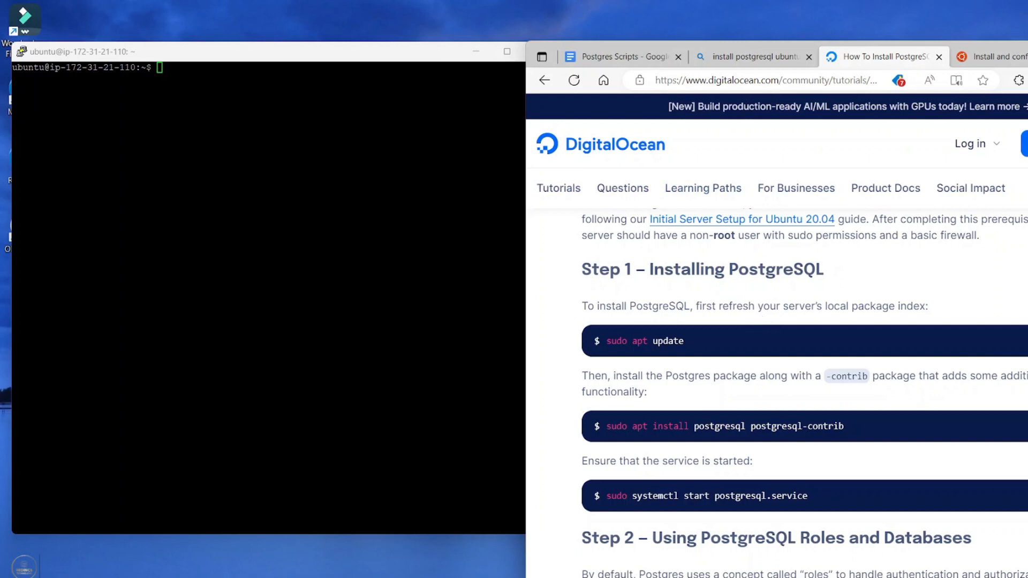
# Step: Run 'sudo apt update' copied from the DigitalOcean tutorial to refresh the package index
pyautogui.doubleClick(645, 341)
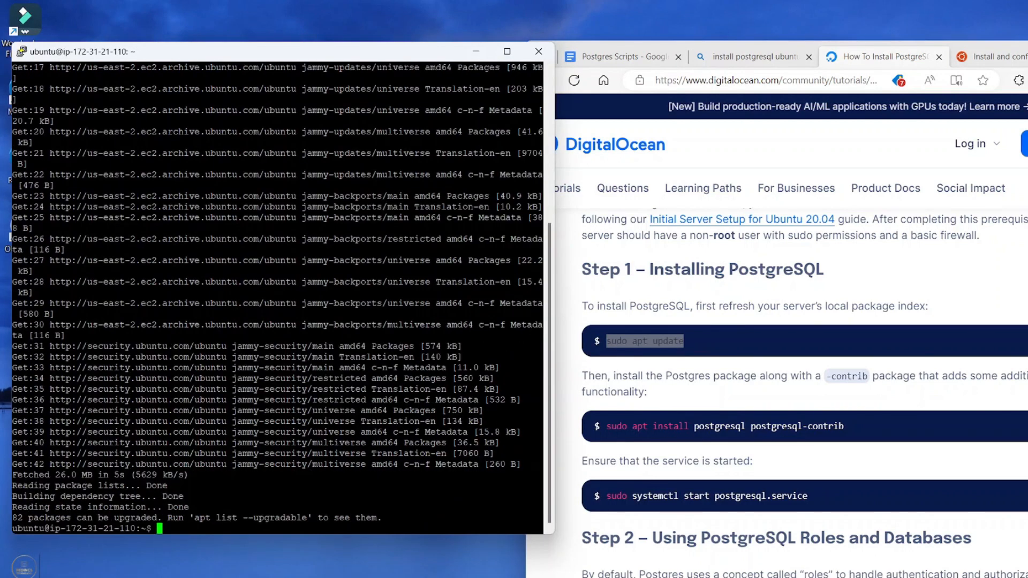
pyautogui.moveTo(604, 431)
pyautogui.write('p')
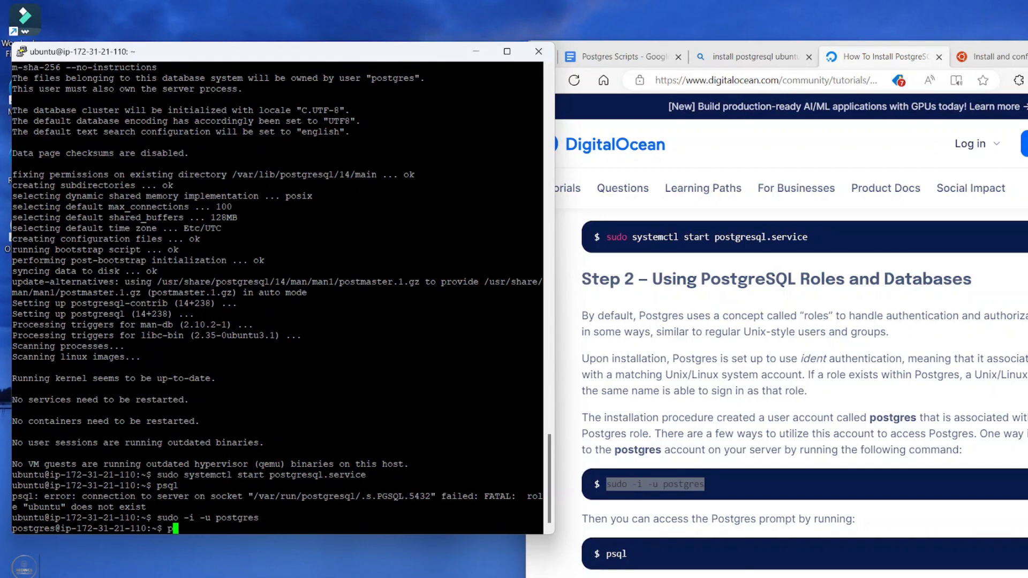
# Step: Run psql as the postgres user and query 'select * from pg_stat_activity;'
pyautogui.press('Return')
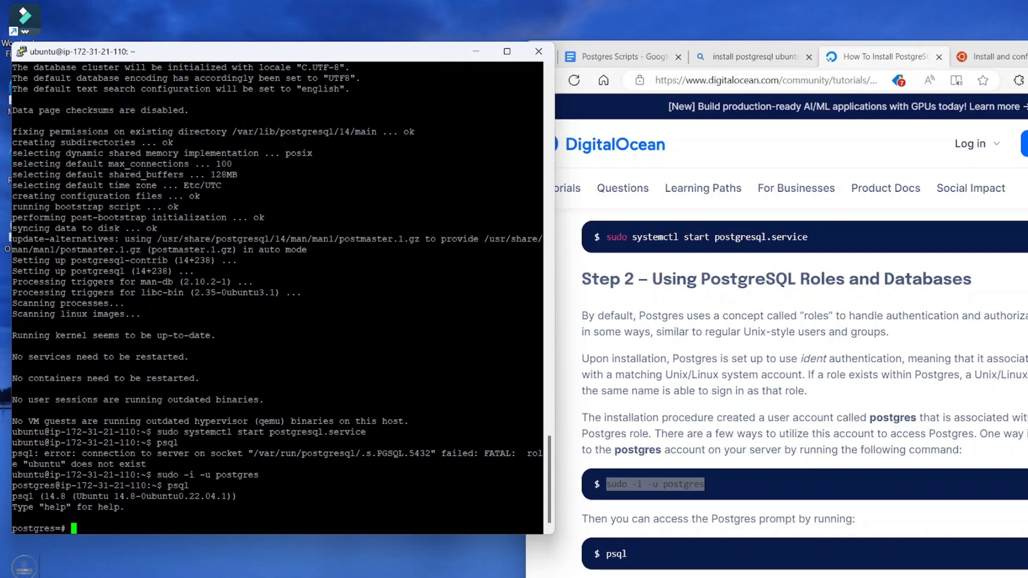
pyautogui.write('select * from pg_stat_activity;')
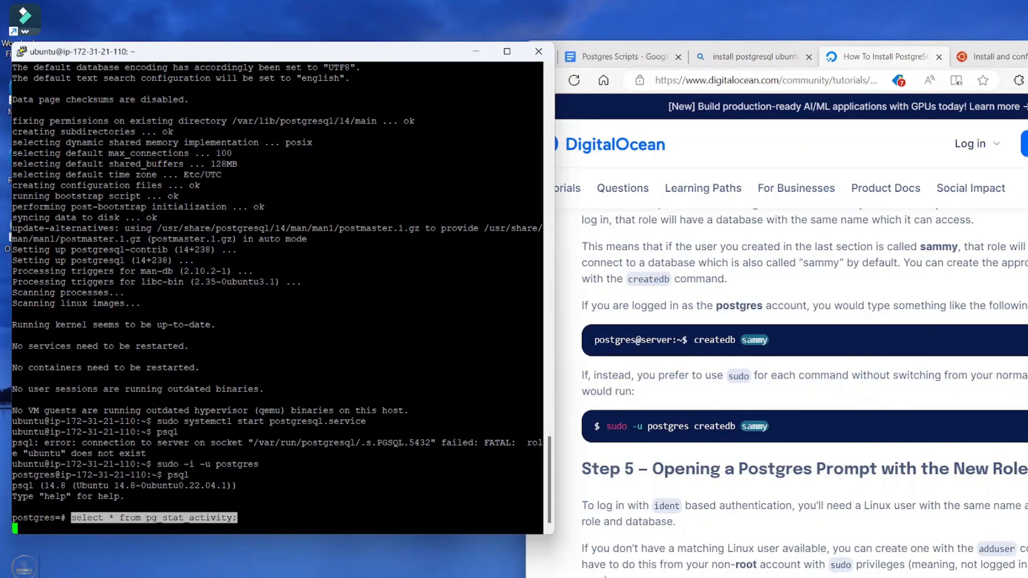